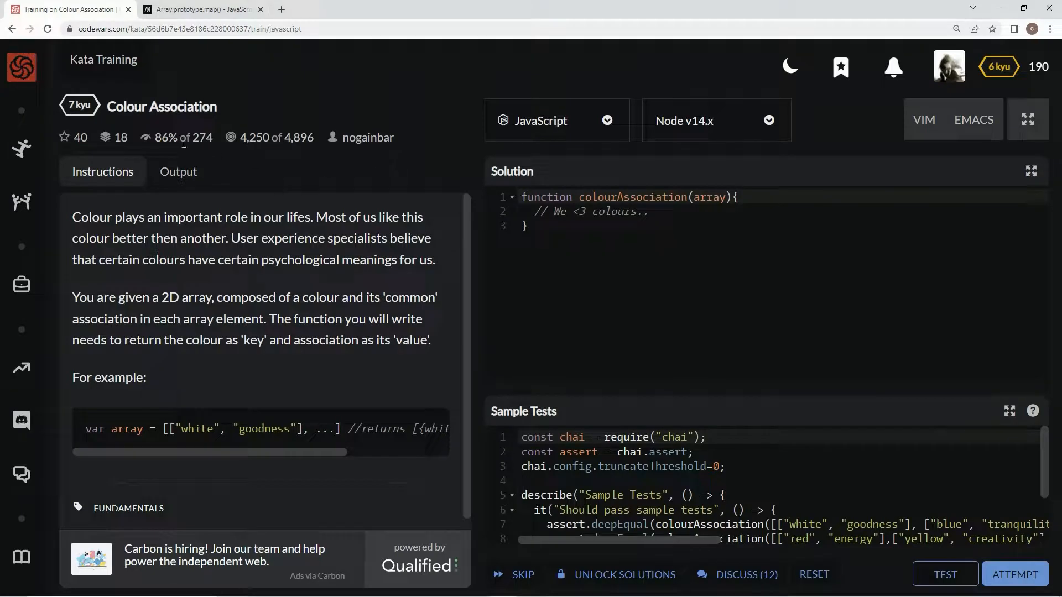
{"action": "mouse_move", "coordinate": [202, 154]}
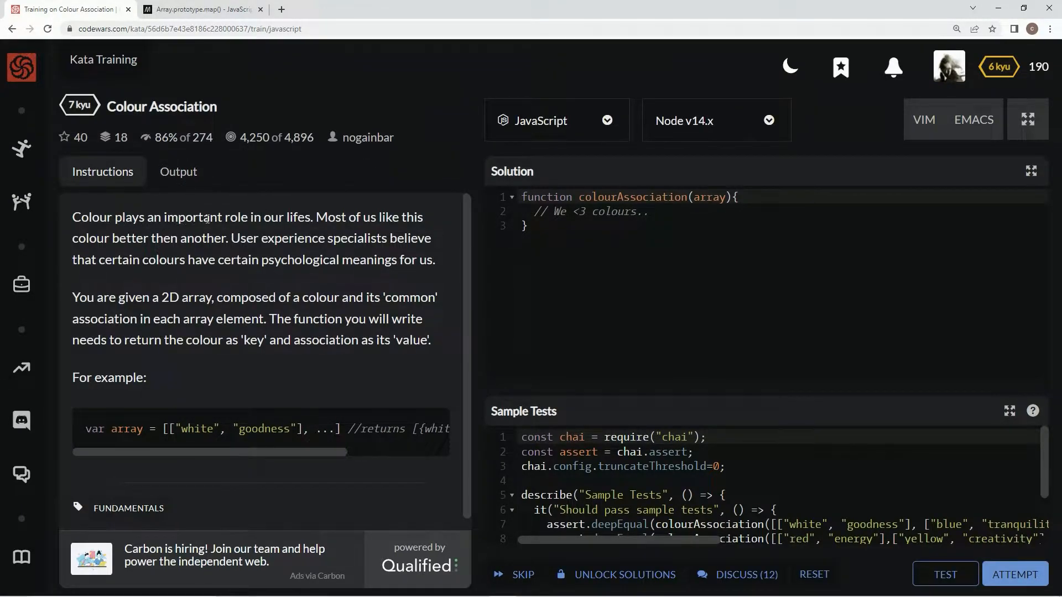
{"action": "mouse_move", "coordinate": [401, 215]}
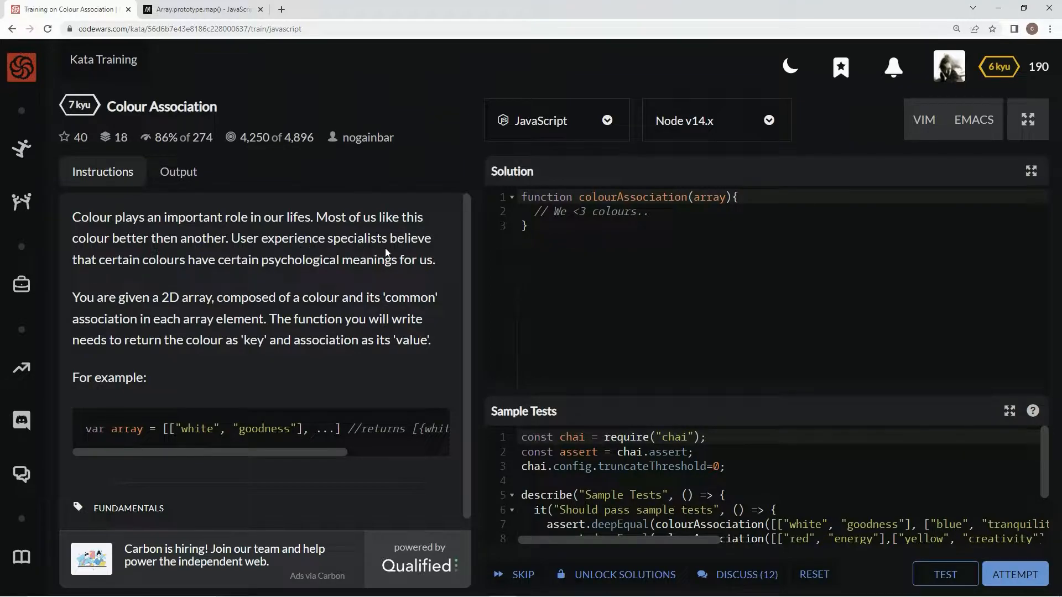
{"action": "mouse_move", "coordinate": [242, 281]}
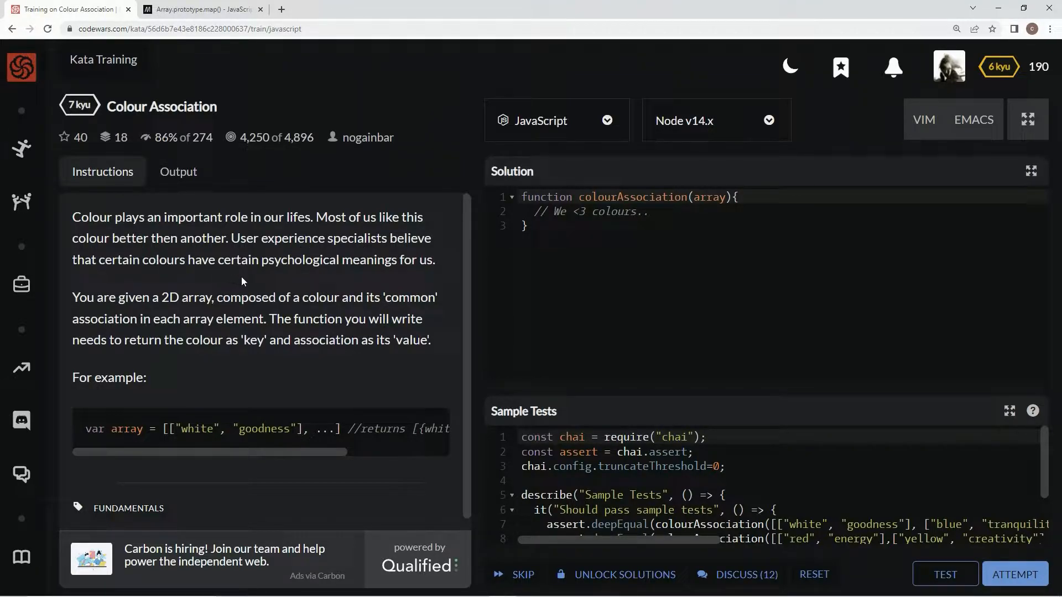
{"action": "mouse_move", "coordinate": [441, 275]}
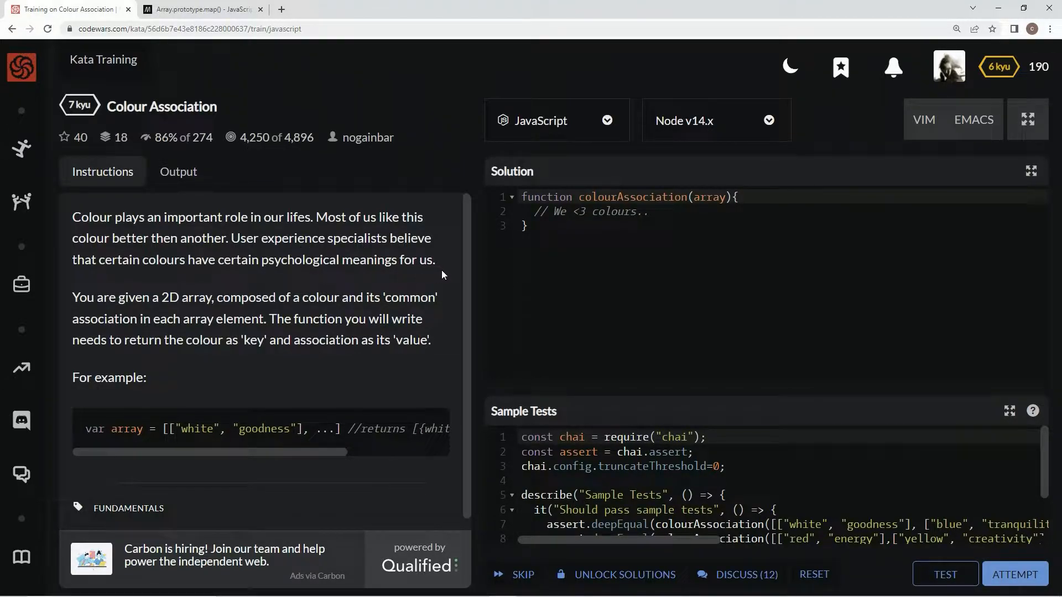
{"action": "mouse_move", "coordinate": [224, 284]}
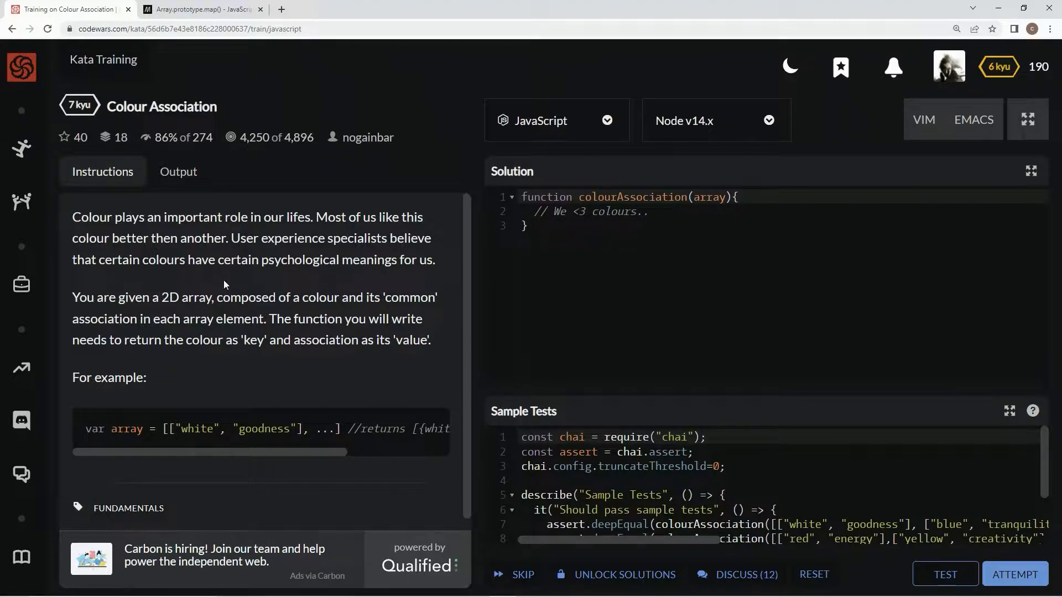
{"action": "mouse_move", "coordinate": [298, 311]}
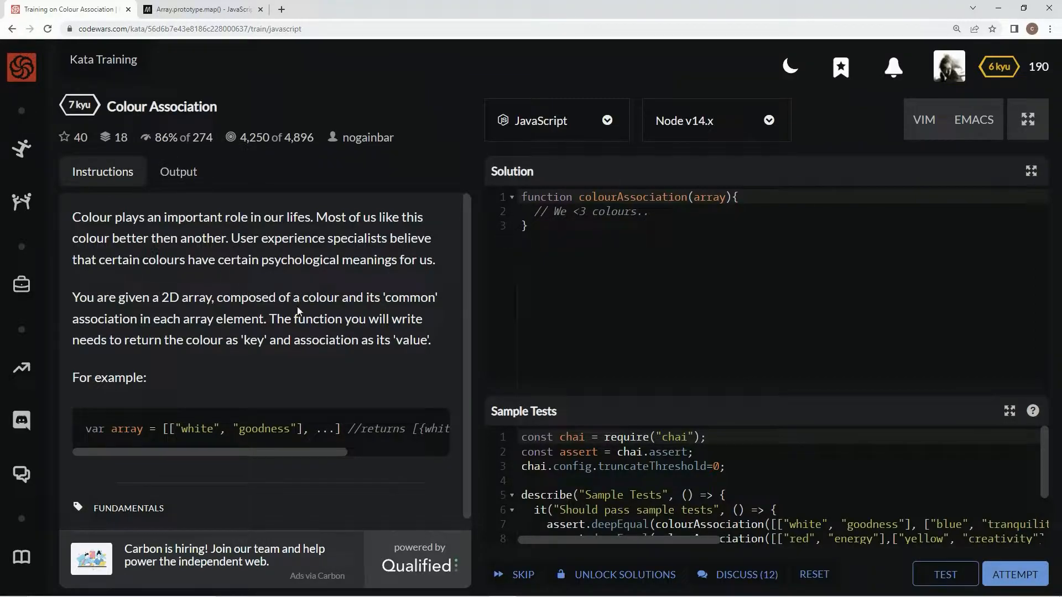
{"action": "mouse_move", "coordinate": [142, 326]}
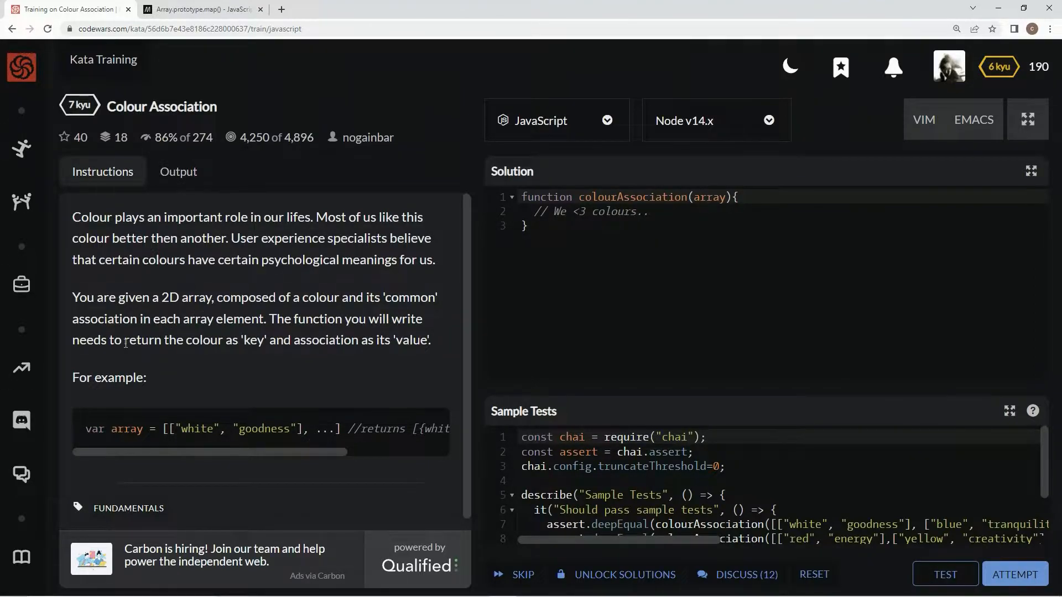
{"action": "mouse_move", "coordinate": [265, 356]}
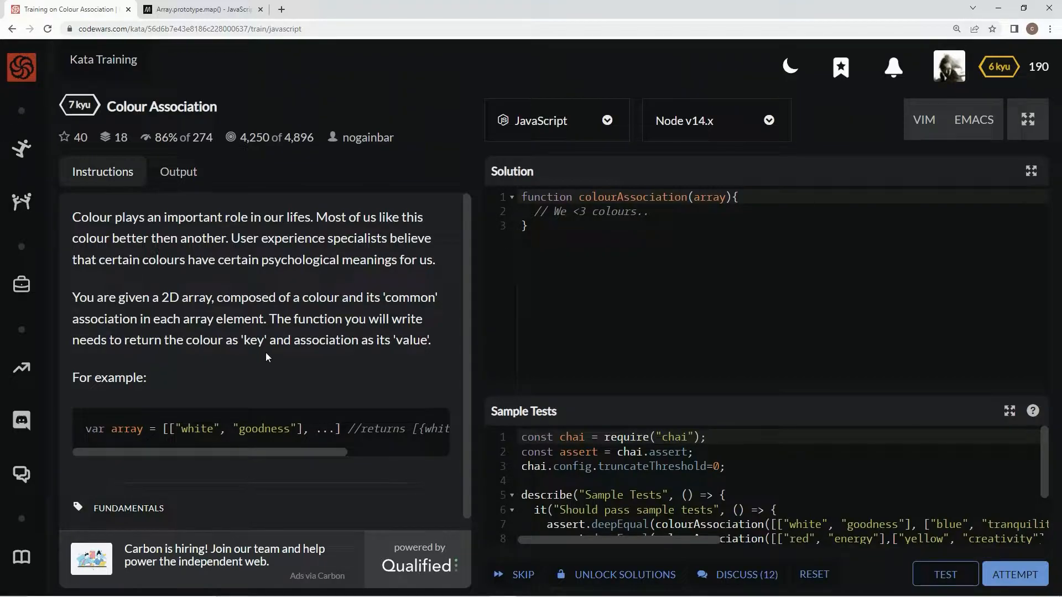
{"action": "mouse_move", "coordinate": [388, 354]}
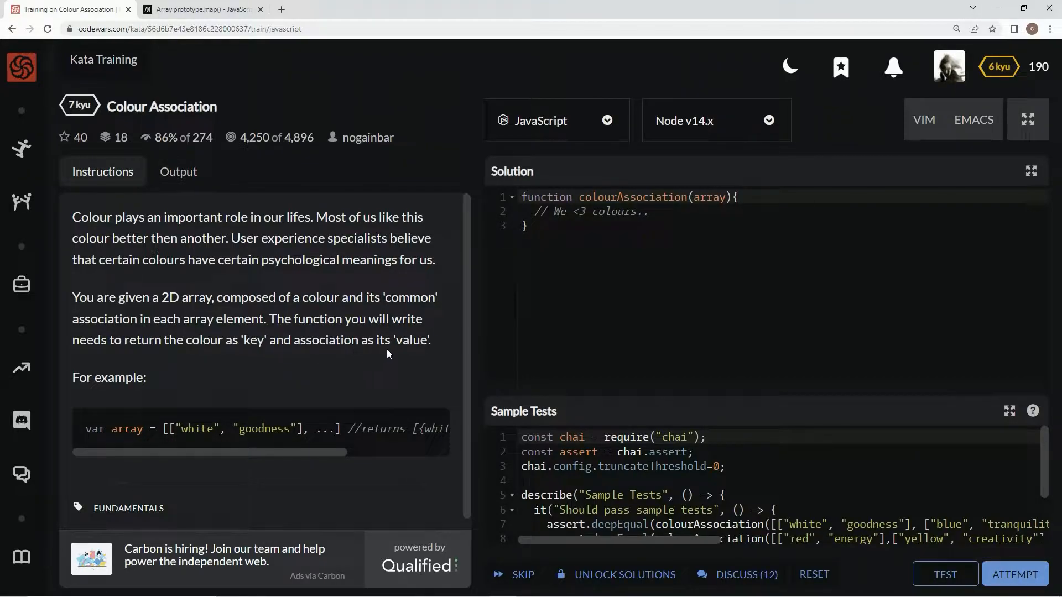
{"action": "mouse_move", "coordinate": [334, 359]}
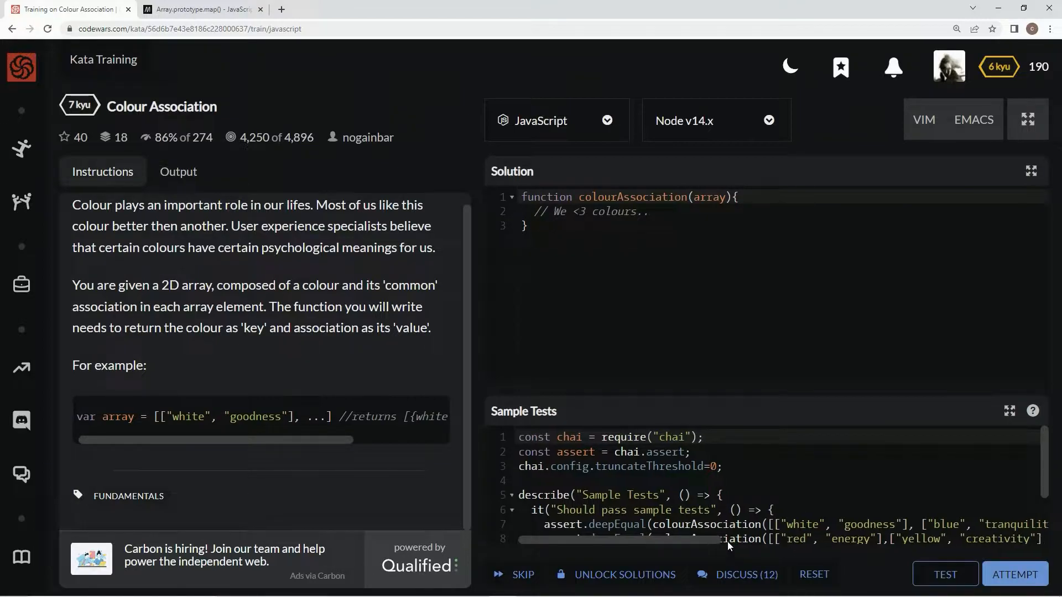
Replace the placeholder comment with 'let result = []'.
{"action": "scroll", "scroll_direction": "right", "scroll_amount": 3}
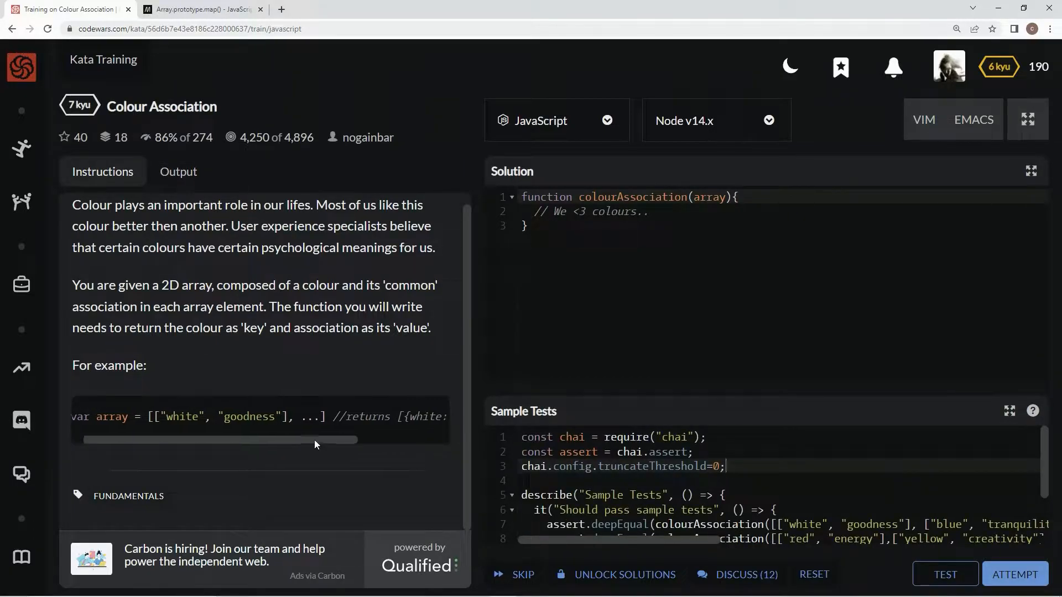
{"action": "scroll", "scroll_direction": "right", "scroll_amount": 3}
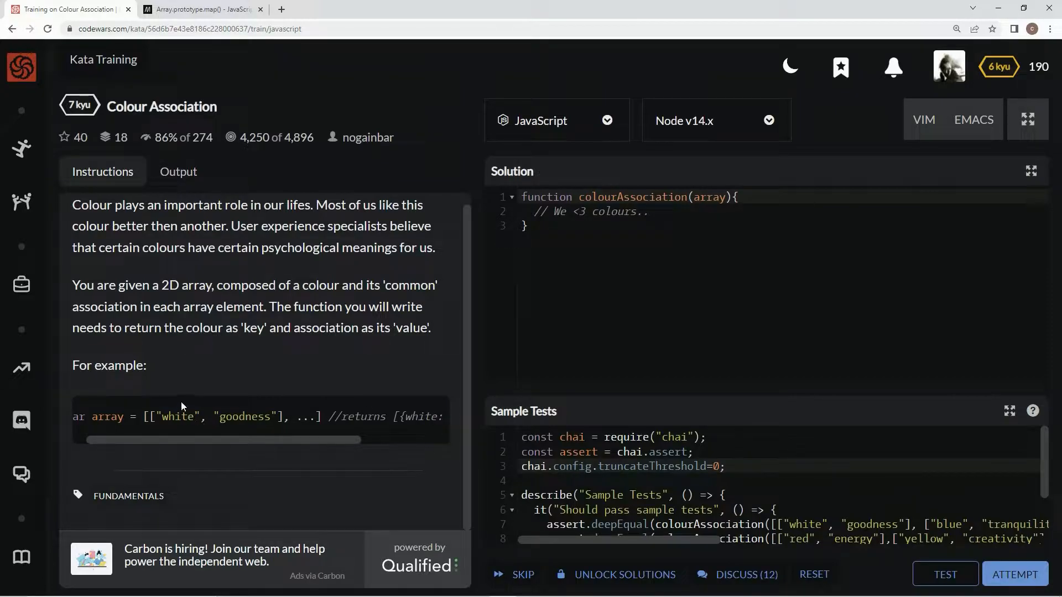
{"action": "mouse_move", "coordinate": [173, 414]}
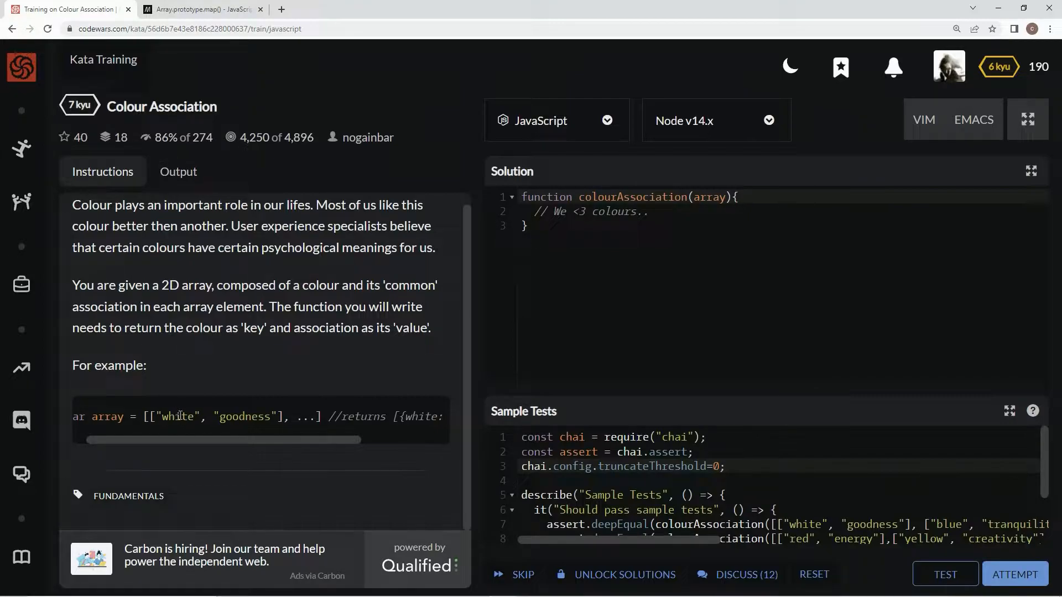
{"action": "mouse_move", "coordinate": [392, 401]}
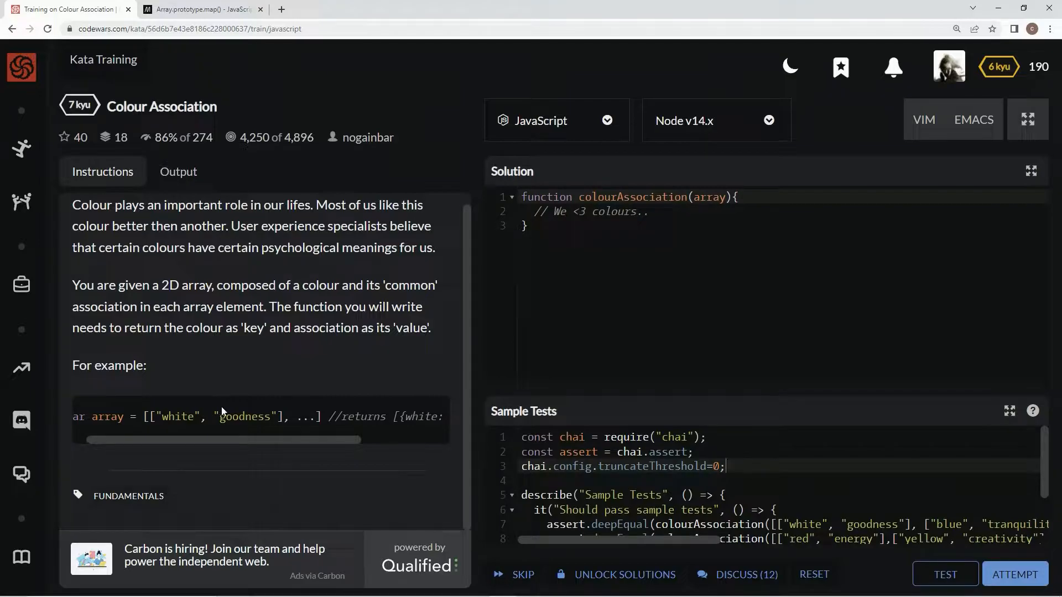
{"action": "mouse_move", "coordinate": [244, 409]}
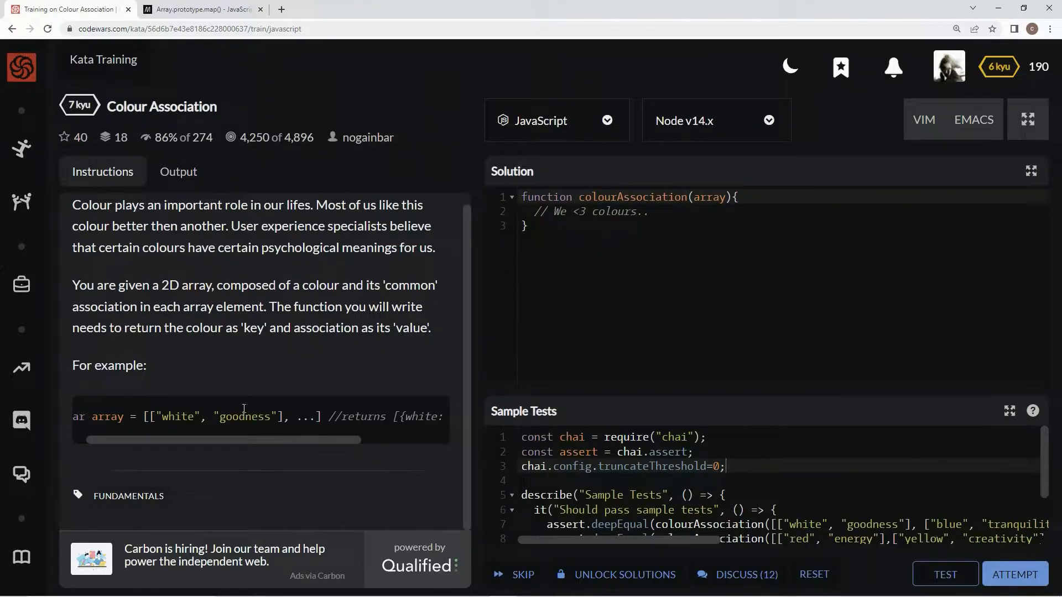
{"action": "mouse_move", "coordinate": [371, 411]}
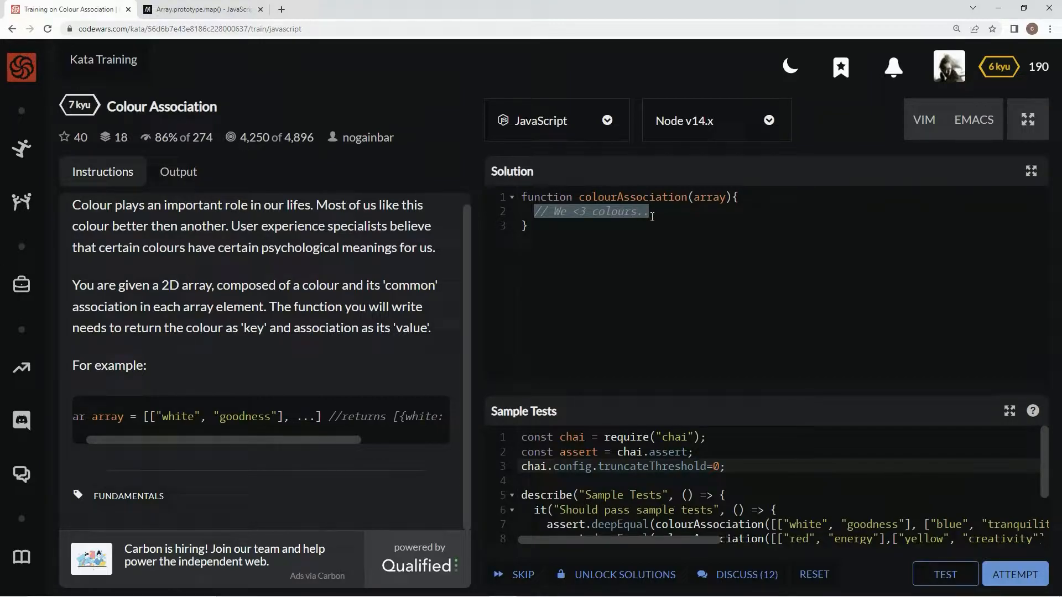
{"action": "type", "text": "let resu"}
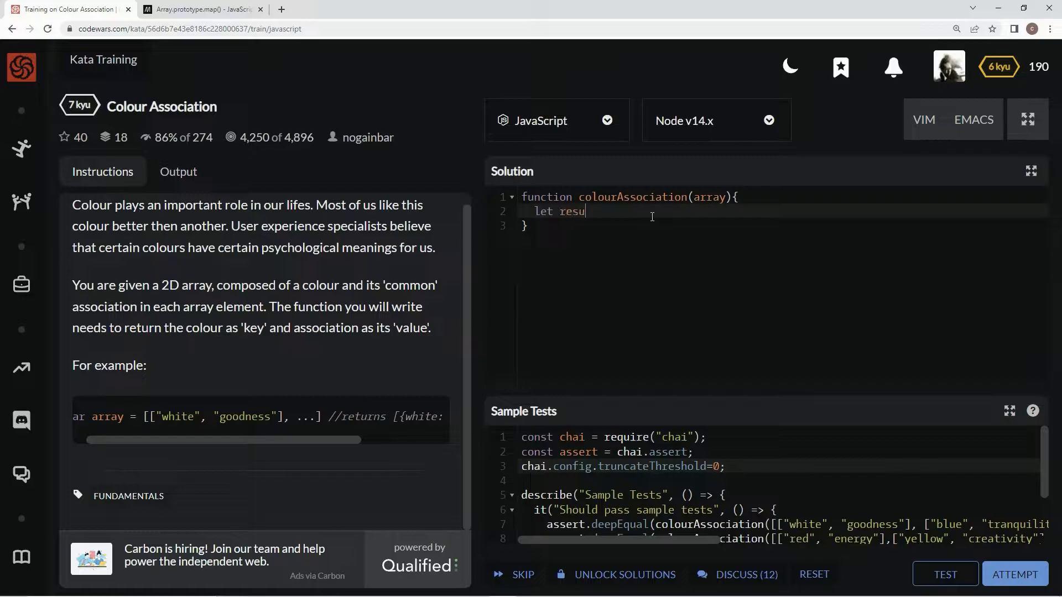
{"action": "type", "text": "lt = []"}
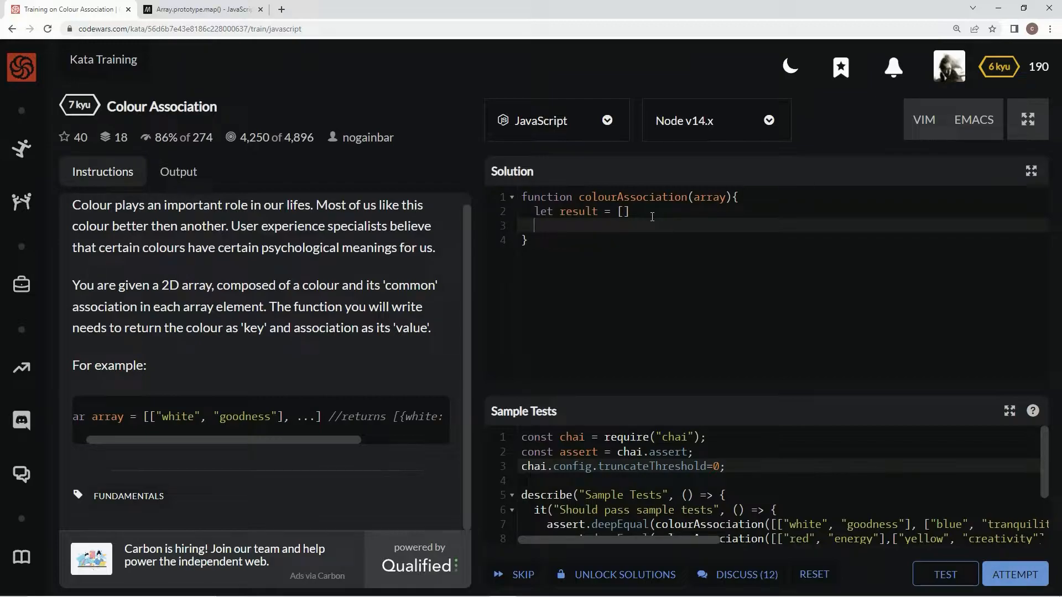
{"action": "mouse_move", "coordinate": [980, 507]}
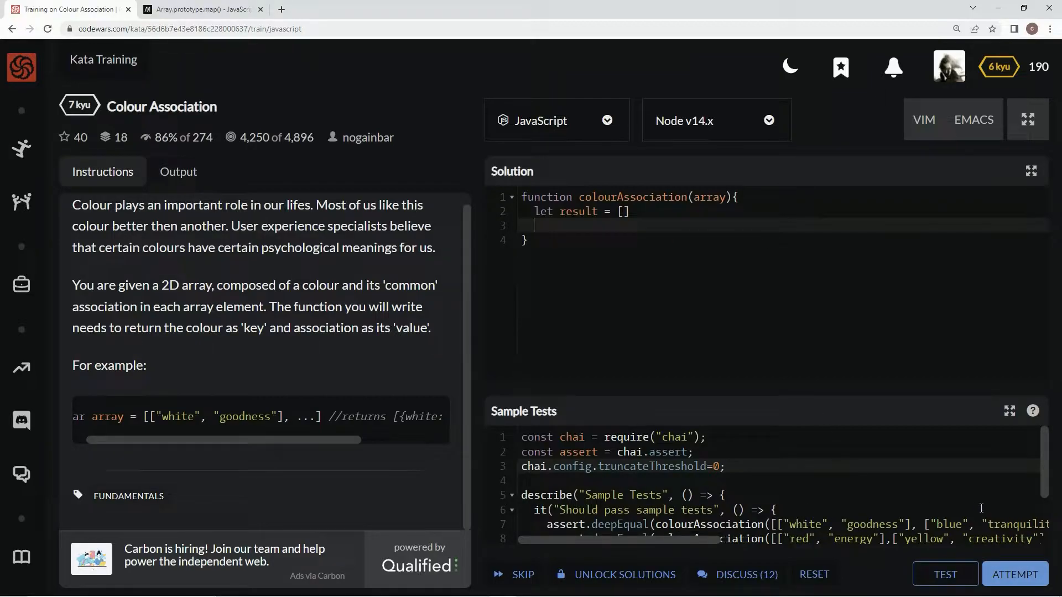
Add an empty for loop from i = 0 to array.length.
{"action": "type", "text": "for"}
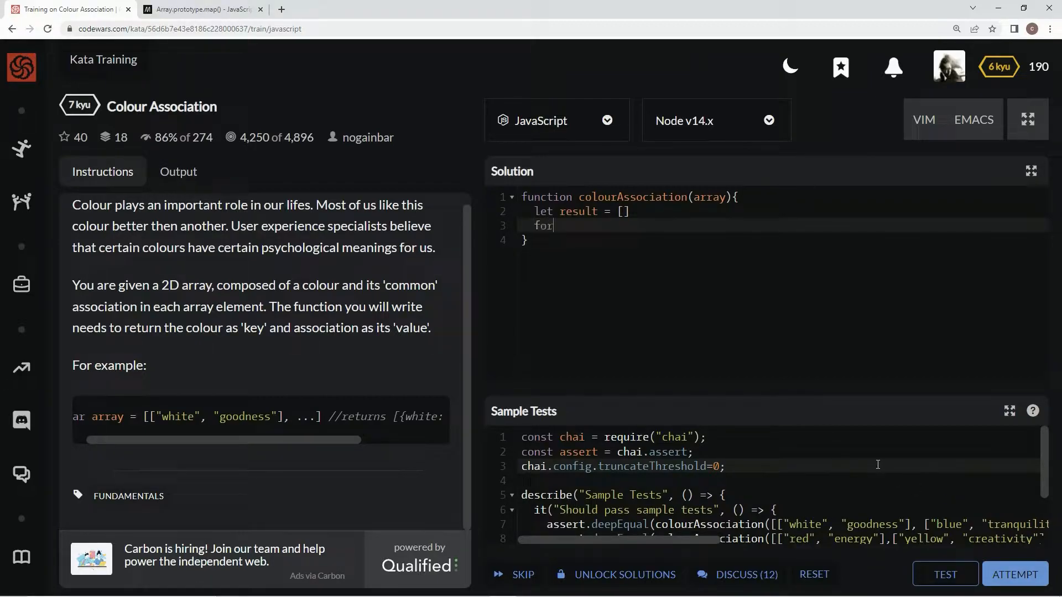
{"action": "type", "text": "(i)"}
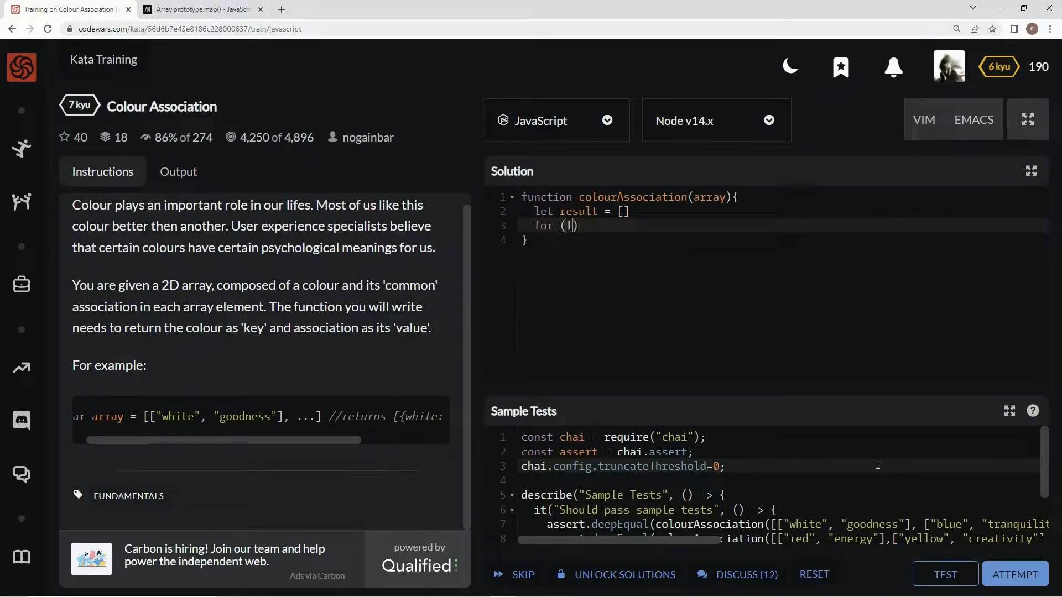
{"action": "type", "text": "et i = 0"}
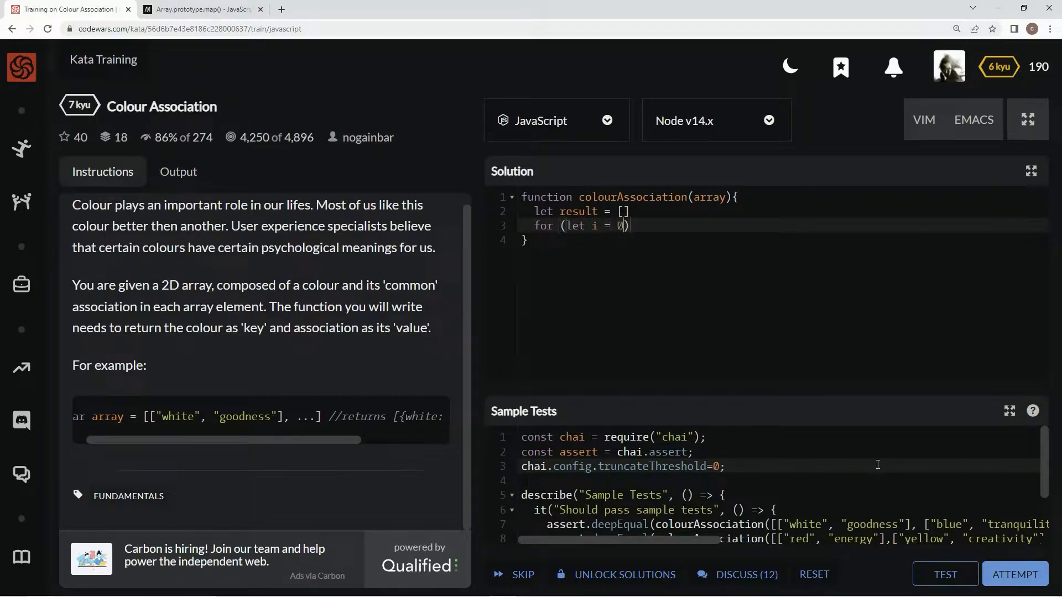
{"action": "type", "text": "; i <"}
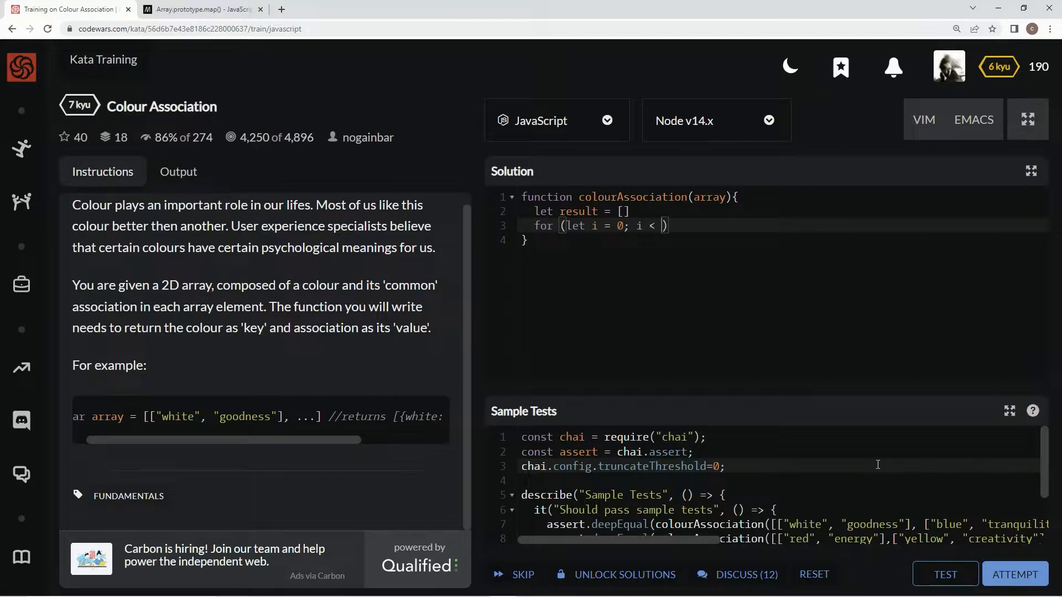
{"action": "type", "text": "array.l"}
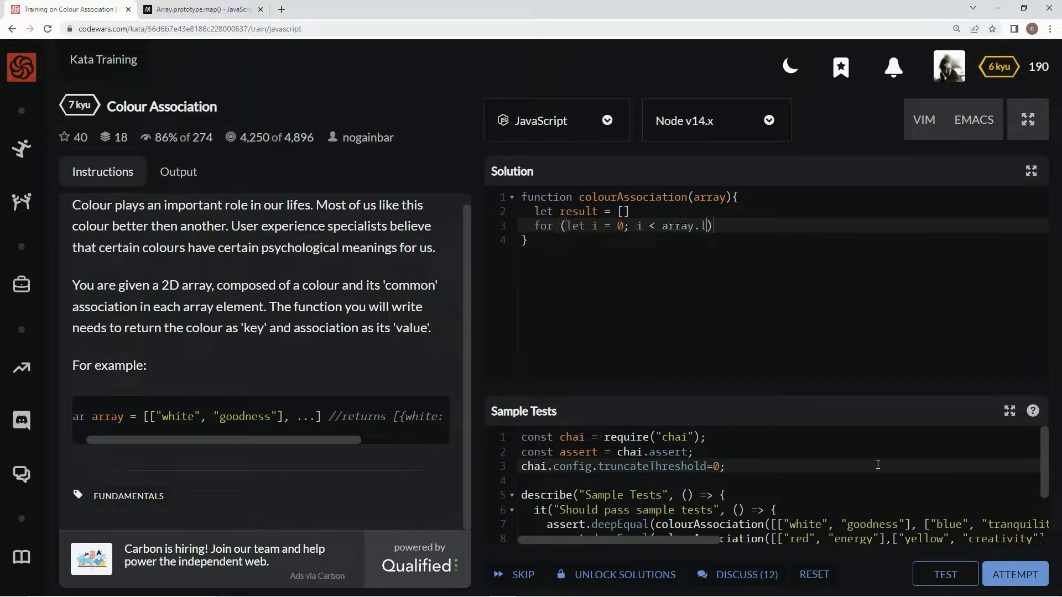
{"action": "type", "text": "ength; i++"}
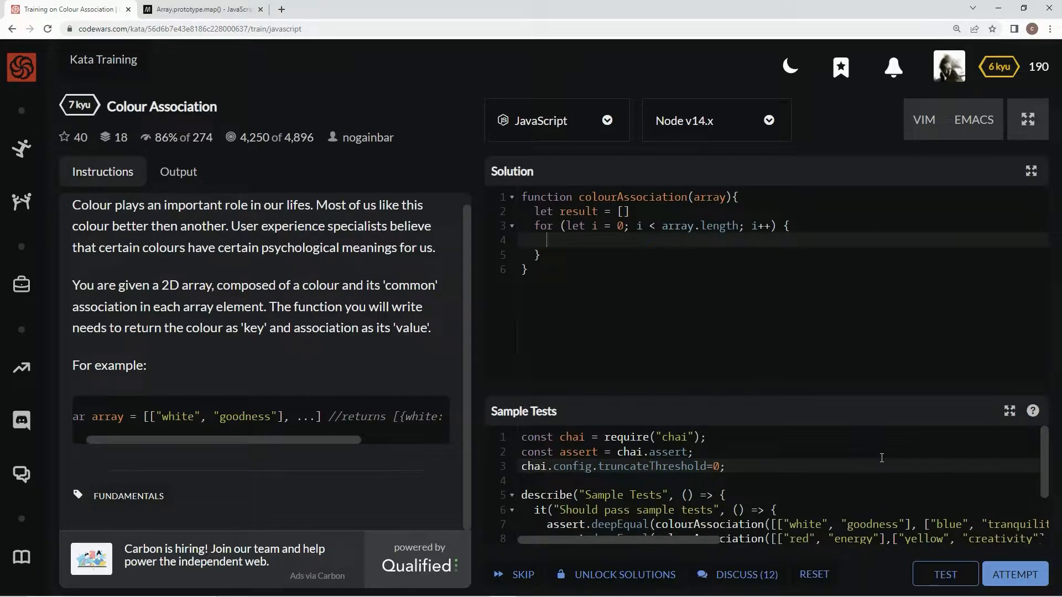
Start the loop body with 'result[i] ='.
{"action": "type", "text": "retul"}
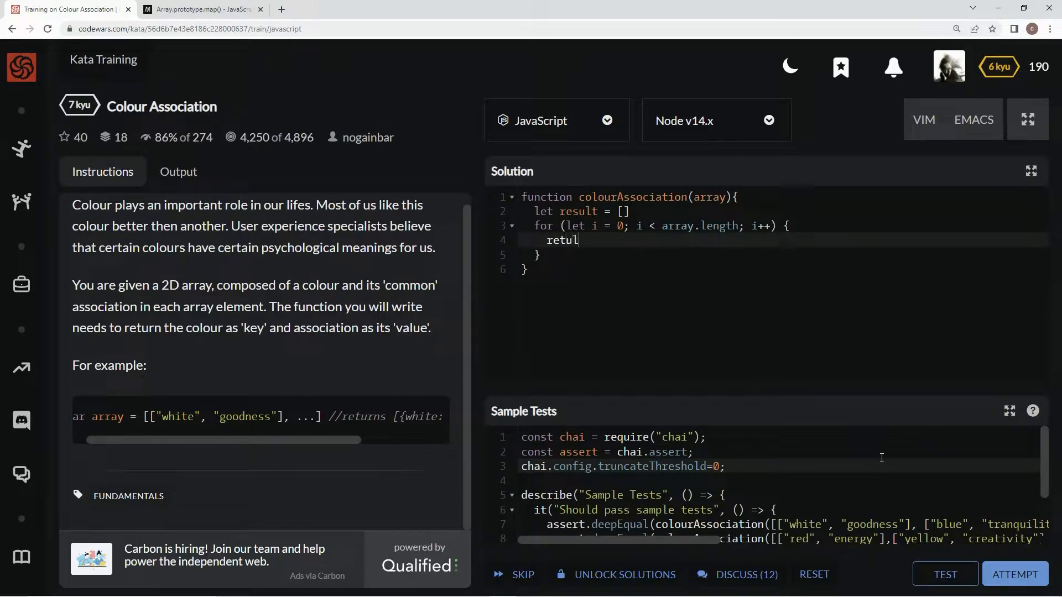
{"action": "type", "text": "result"}
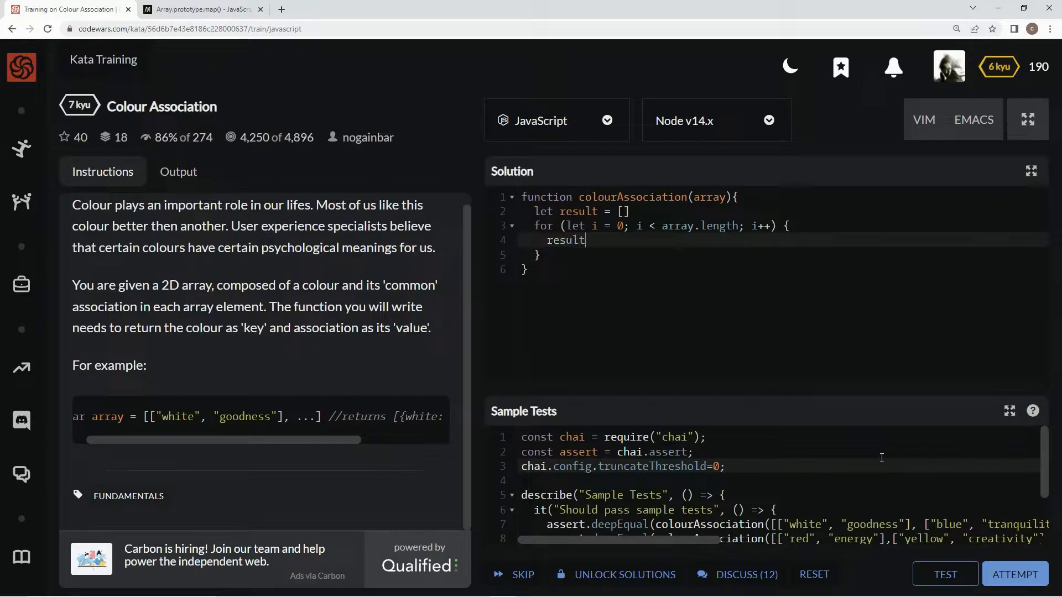
{"action": "type", "text": "="}
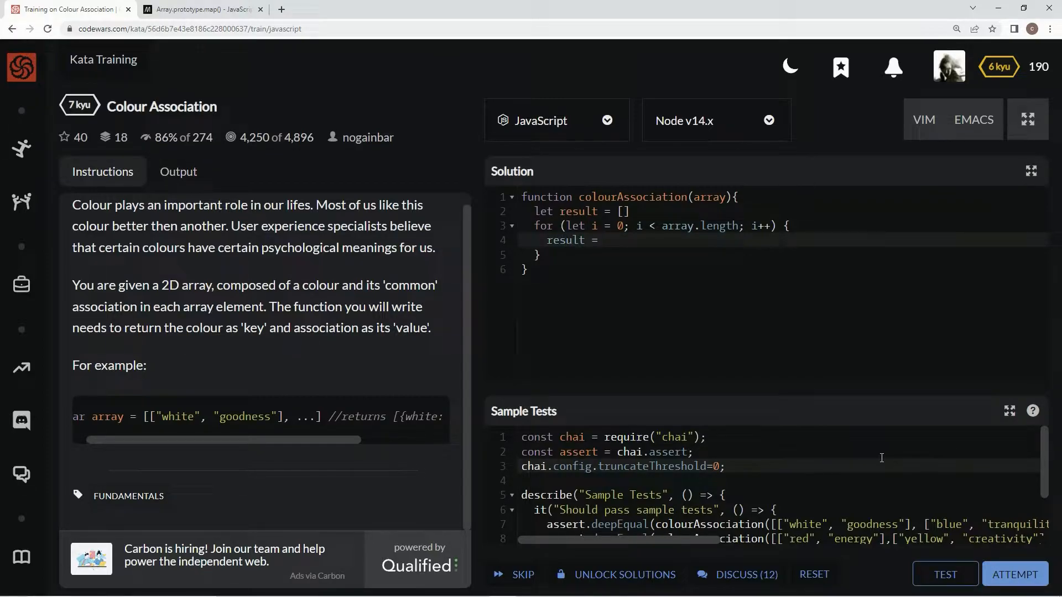
{"action": "left_click", "coordinate": [586, 239]}
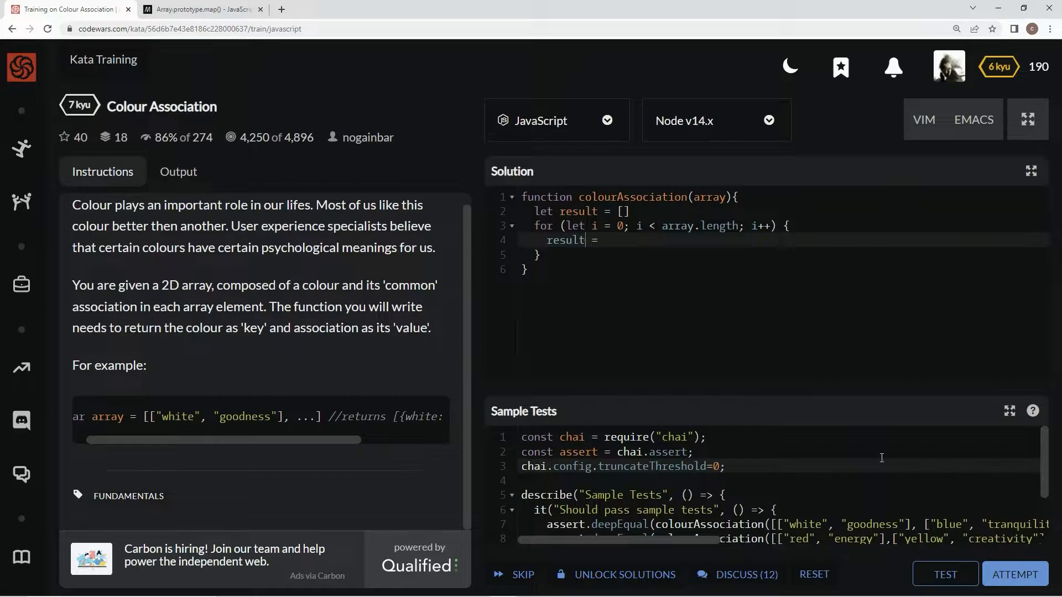
{"action": "type", "text": "[i]"}
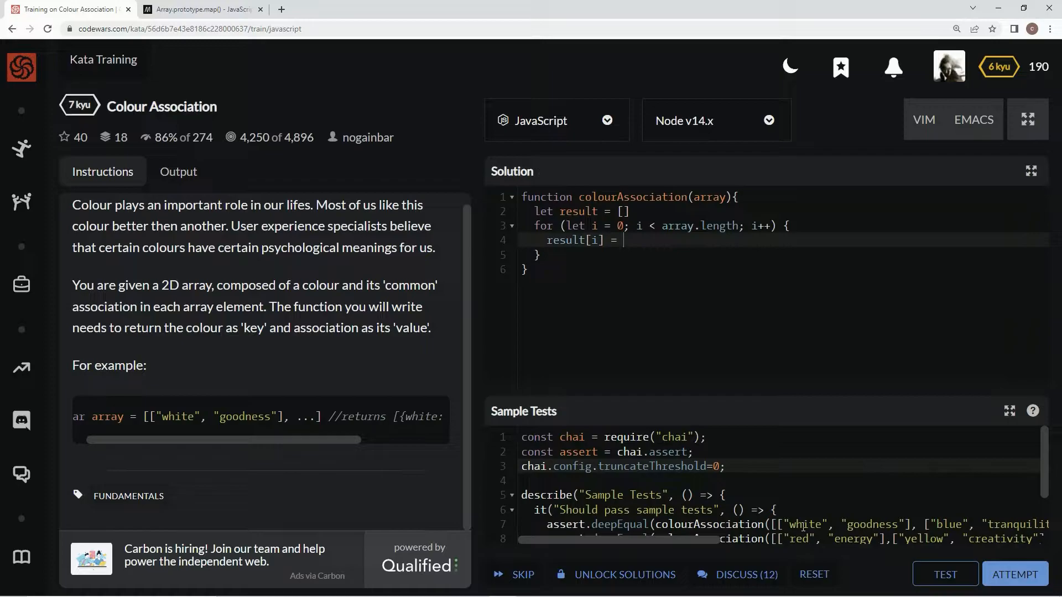
Assign result[i] an object keyed by array[i][0] with value array[i][1].
{"action": "type", "text": "[]"}
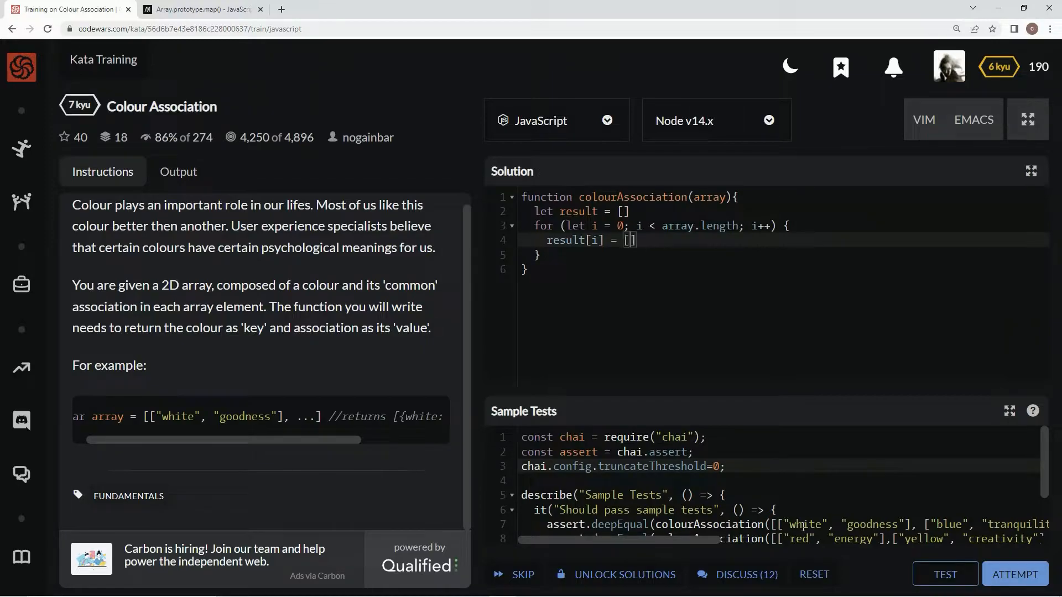
{"action": "type", "text": "array"}
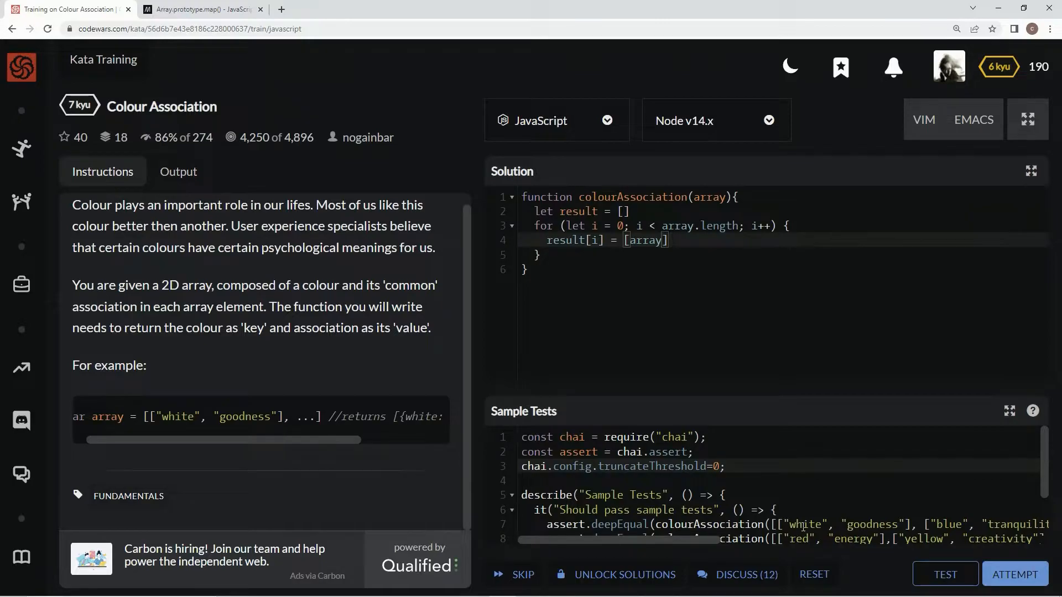
{"action": "key", "text": "Backspace"}
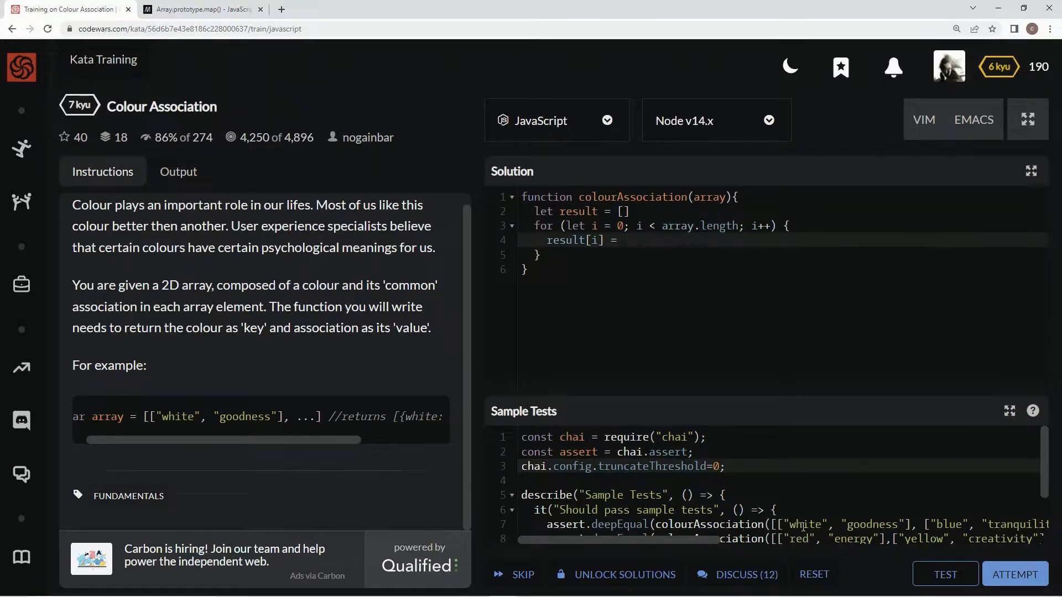
{"action": "type", "text": "{}"}
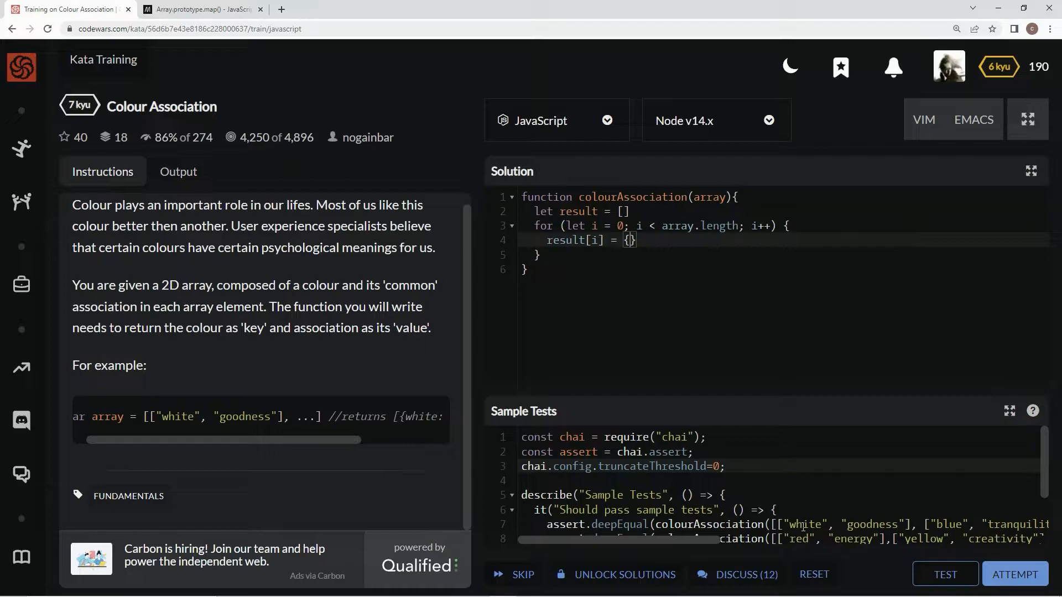
{"action": "type", "text": "[array]"}
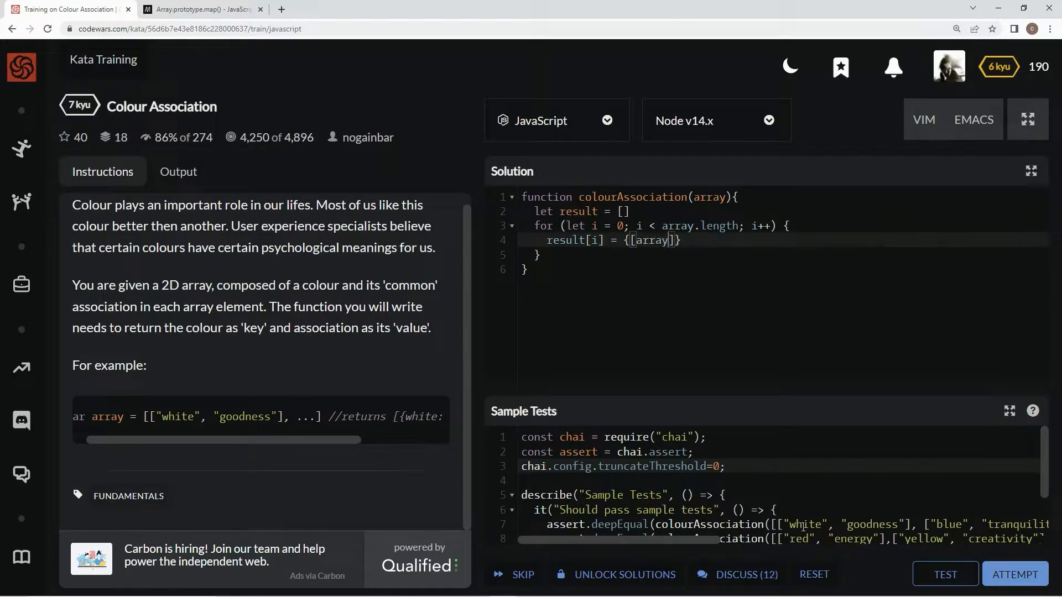
{"action": "type", "text": "[]"}
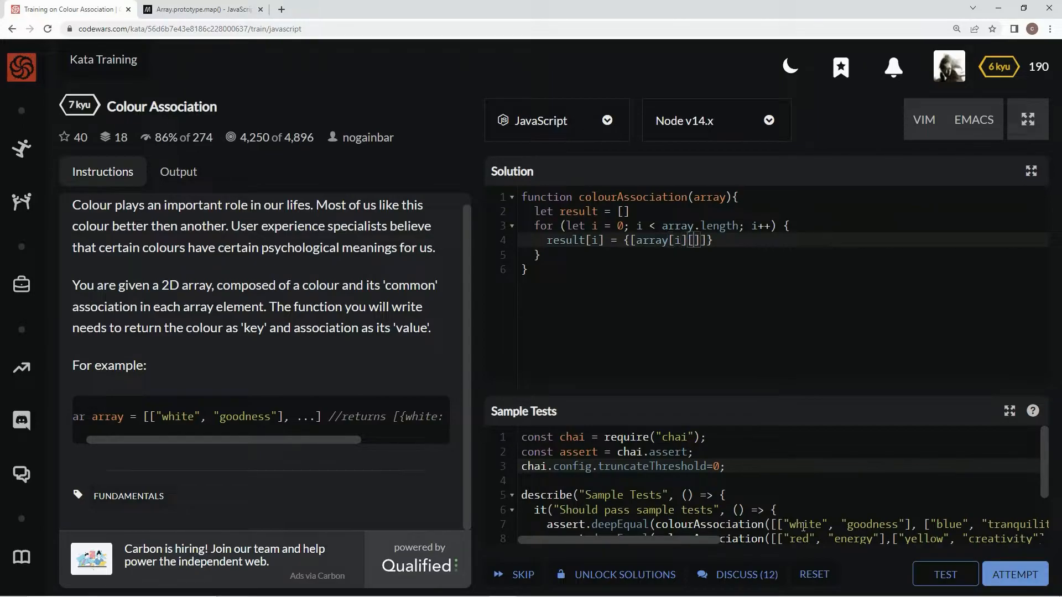
{"action": "type", "text": "0"}
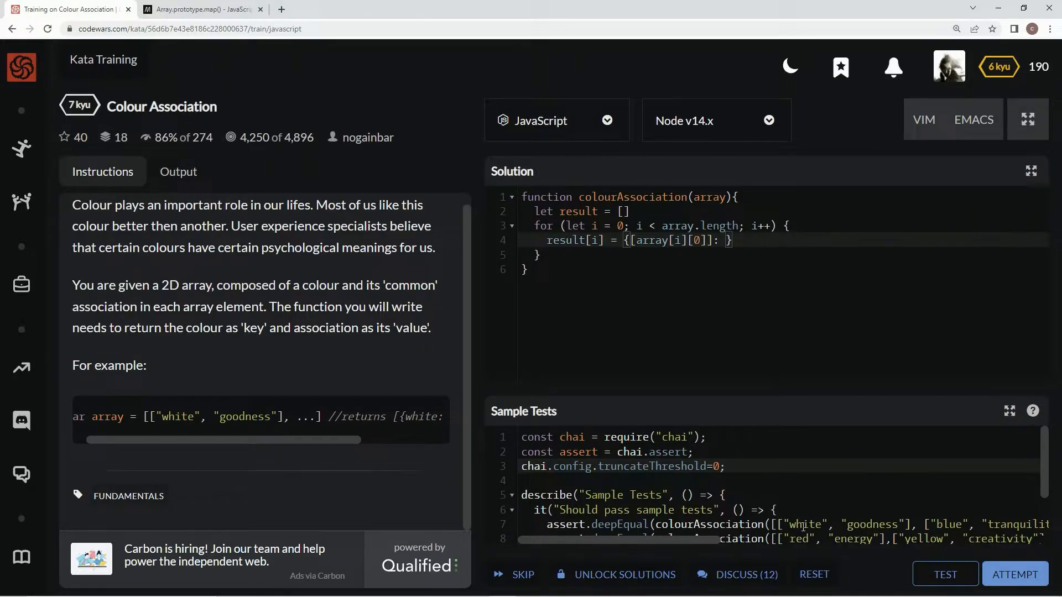
{"action": "type", "text": "array"}
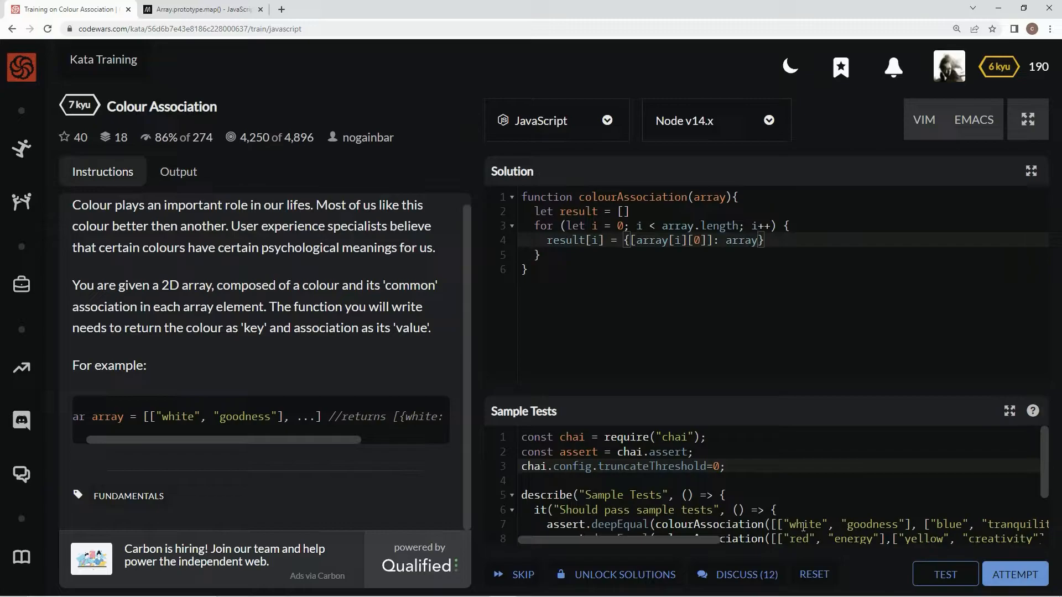
{"action": "type", "text": "[]"}
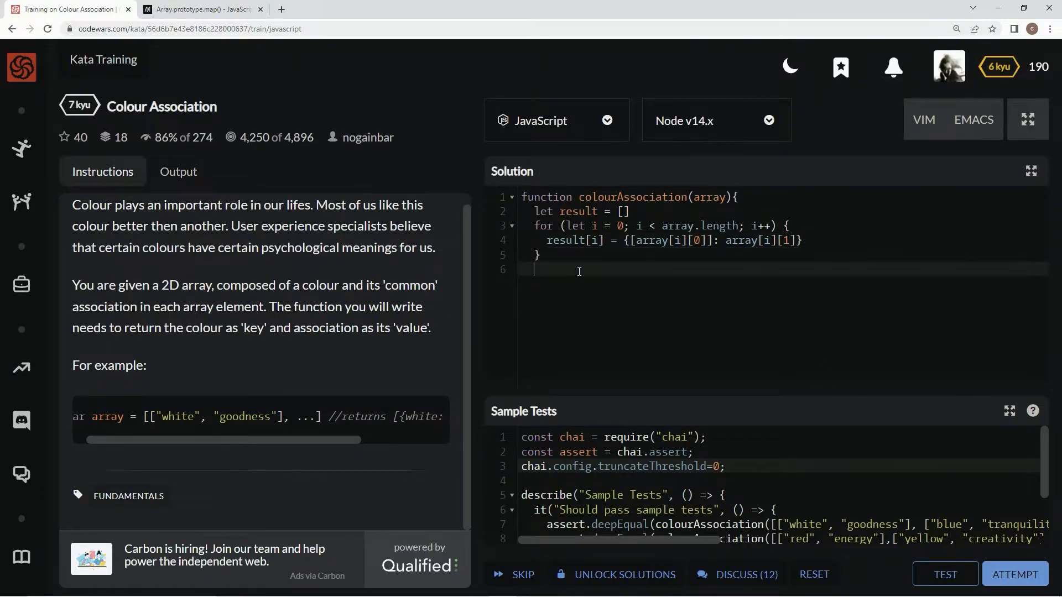
Add 'return result' and run the sample tests, which report a syntax error.
{"action": "type", "text": "return result"}
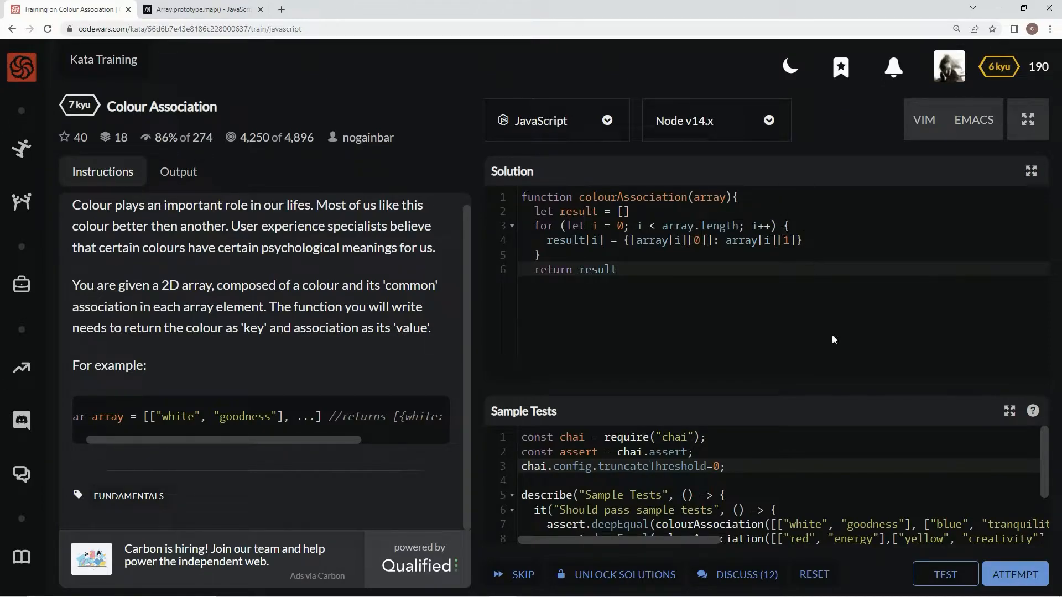
{"action": "left_click", "coordinate": [944, 574]}
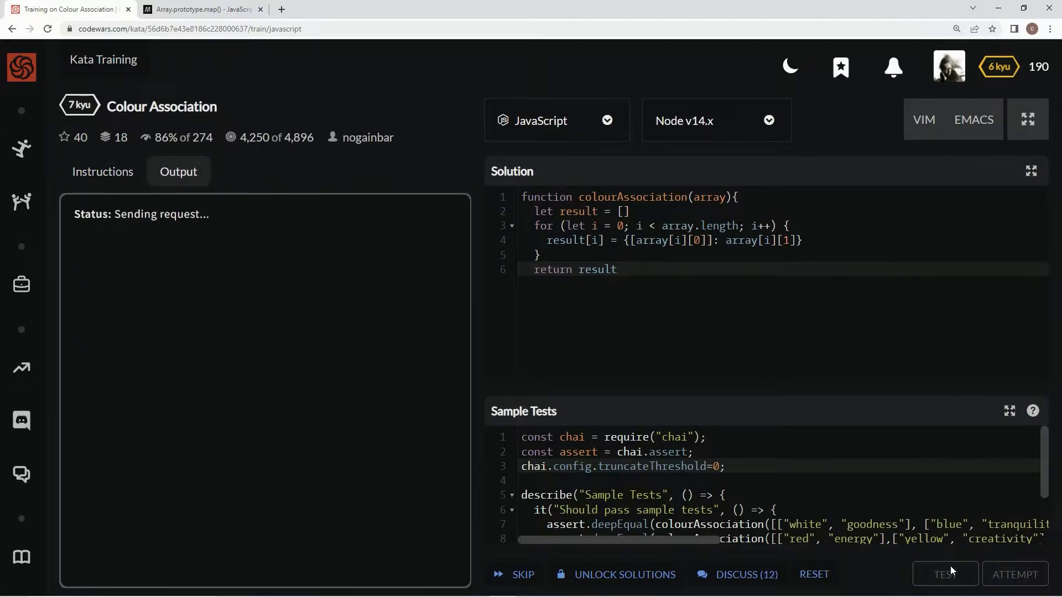
{"action": "left_click", "coordinate": [944, 574]}
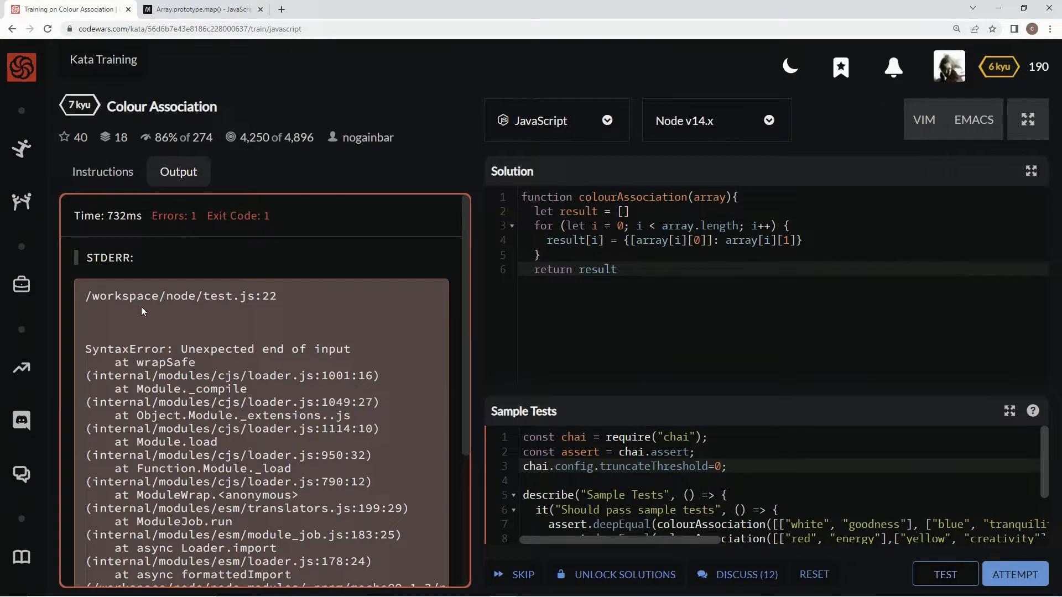
{"action": "mouse_move", "coordinate": [605, 284]}
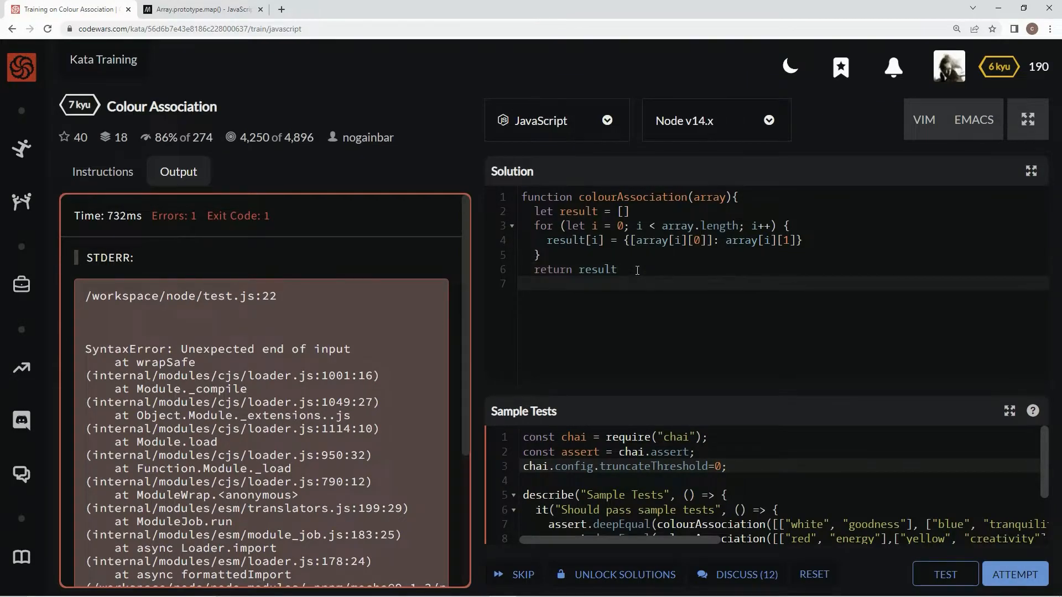
Add the missing closing brace, then pass the sample tests and full attempt suite.
{"action": "type", "text": "}"}
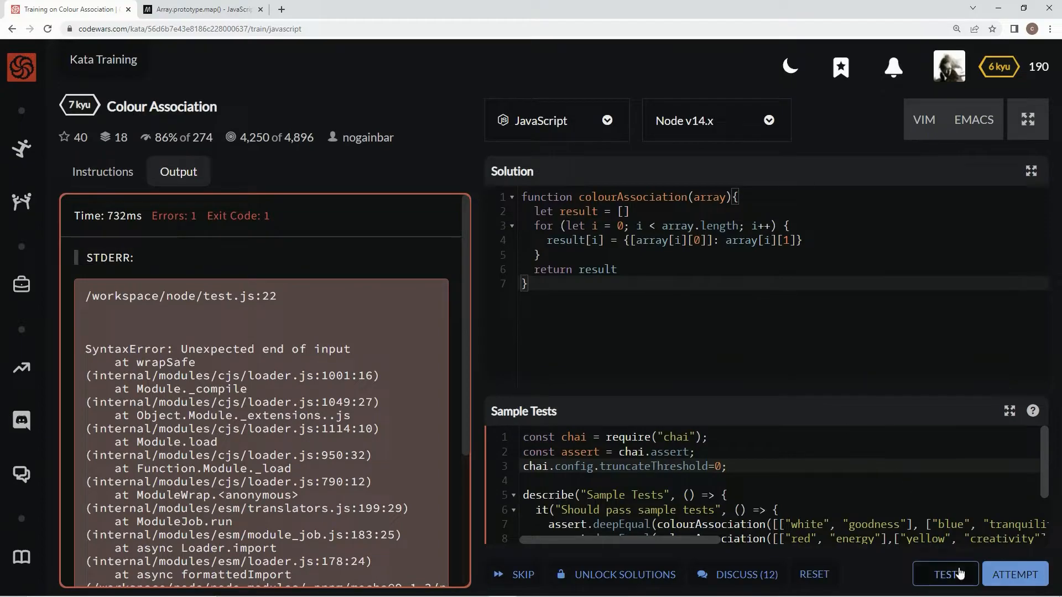
{"action": "left_click", "coordinate": [944, 574]}
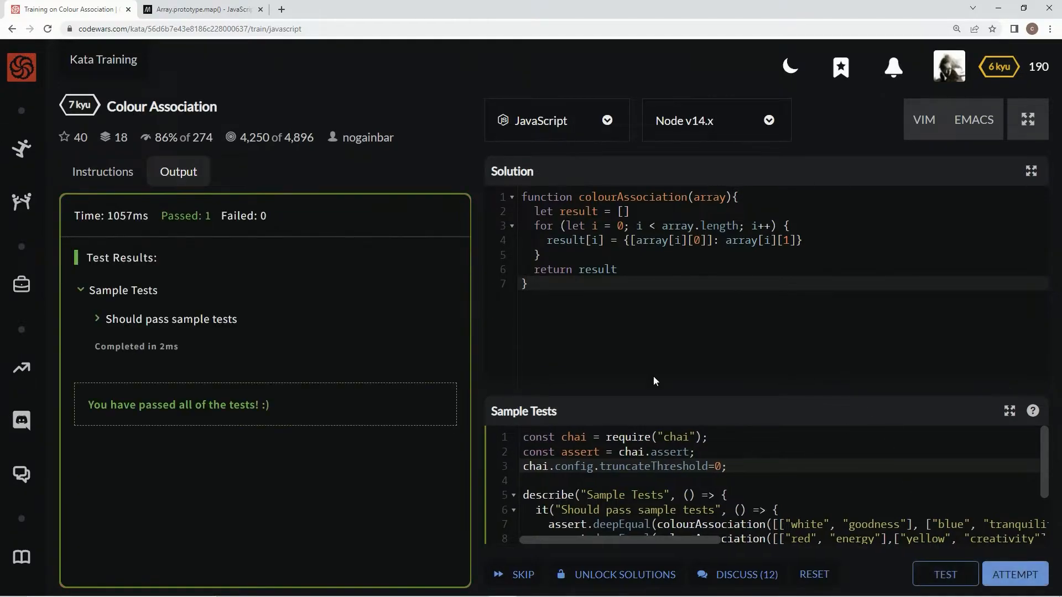
{"action": "left_click", "coordinate": [1014, 574]}
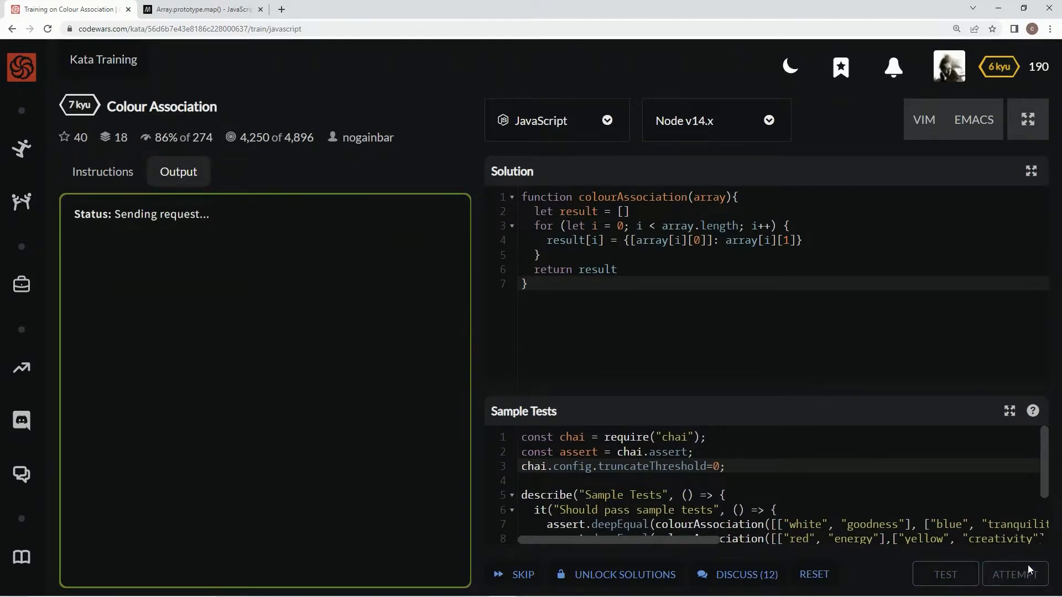
{"action": "left_click", "coordinate": [945, 574]}
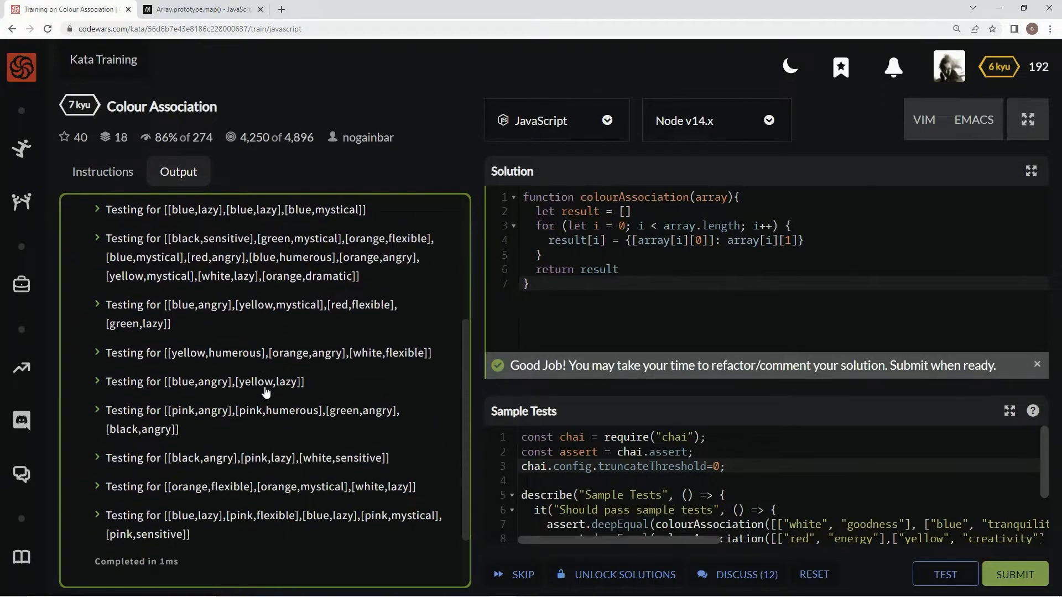
{"action": "scroll", "scroll_direction": "down", "scroll_amount": 3}
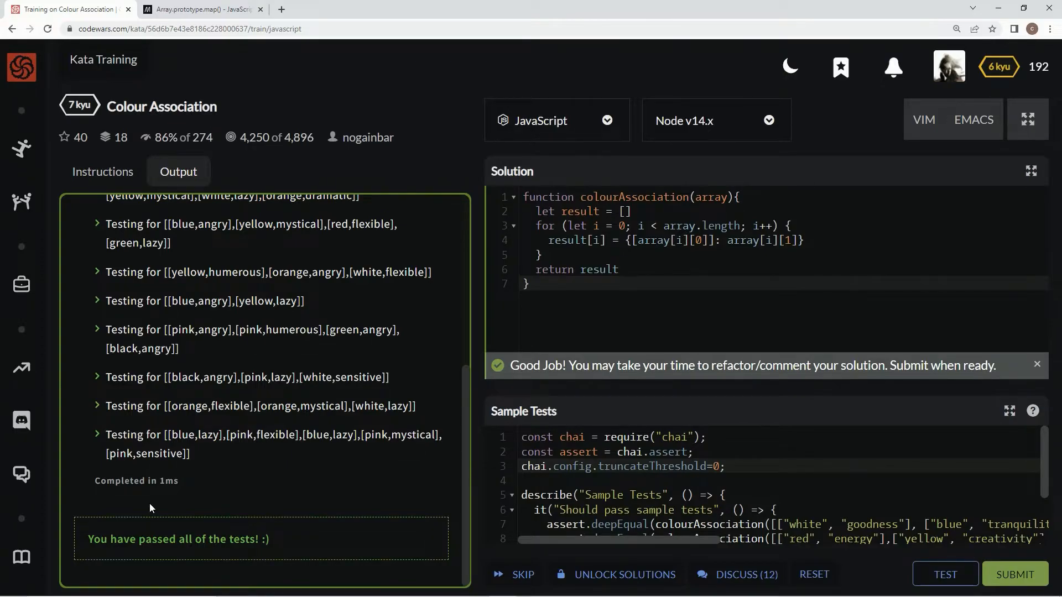
{"action": "mouse_move", "coordinate": [173, 502]}
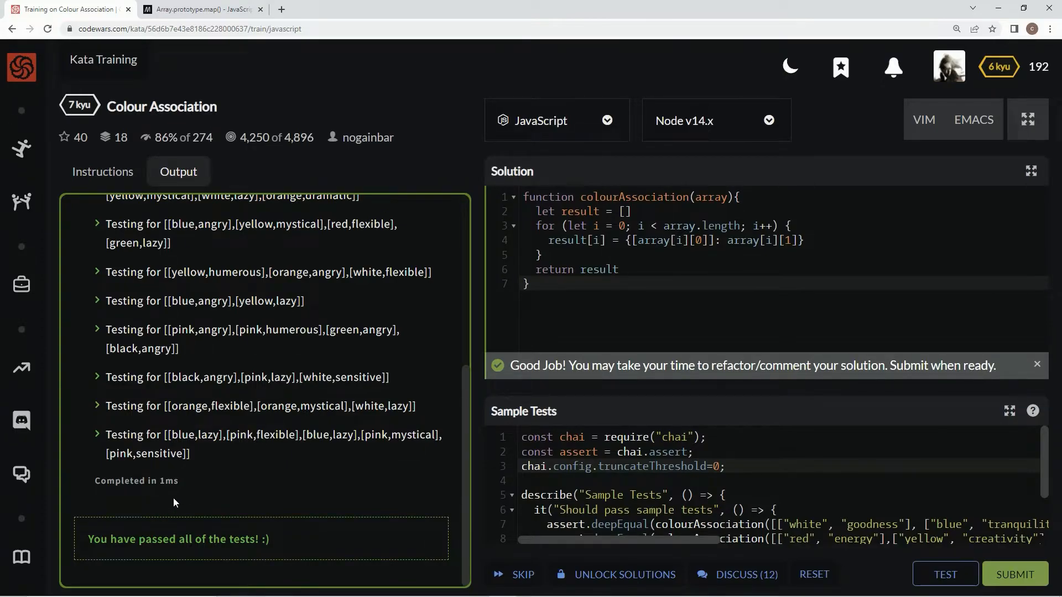
Replace the loop code with an arrow function calling array.map() and check MDN's map page.
{"action": "double_click", "coordinate": [546, 196]}
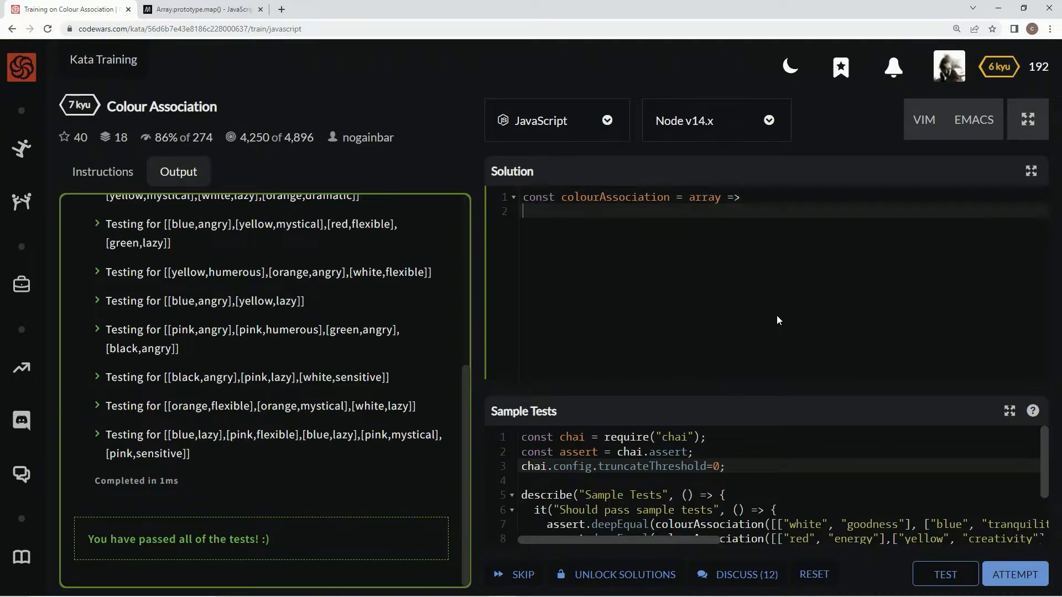
{"action": "mouse_move", "coordinate": [1016, 148]}
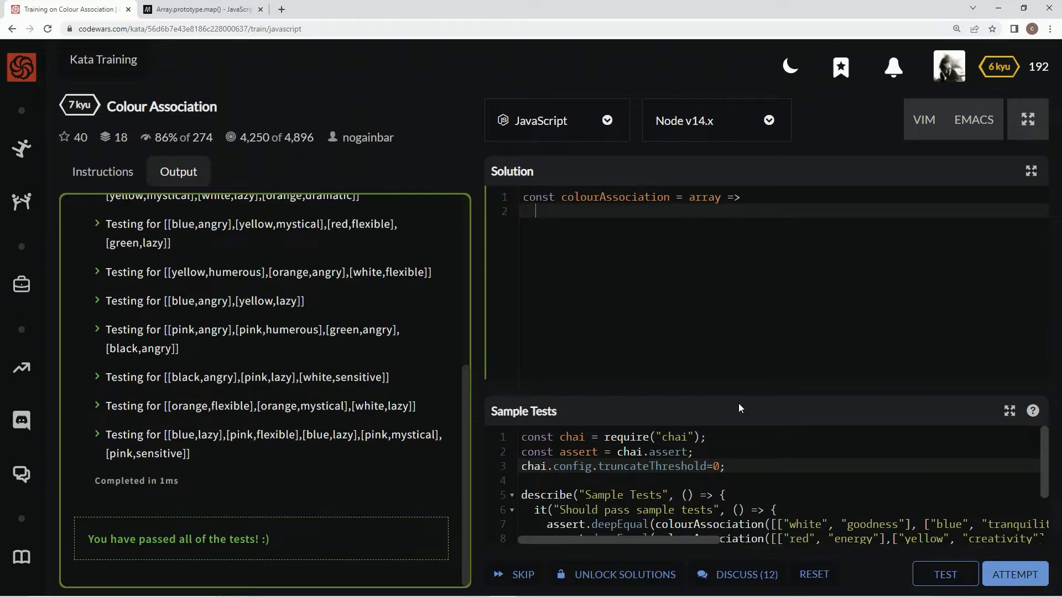
{"action": "type", "text": "array.m"}
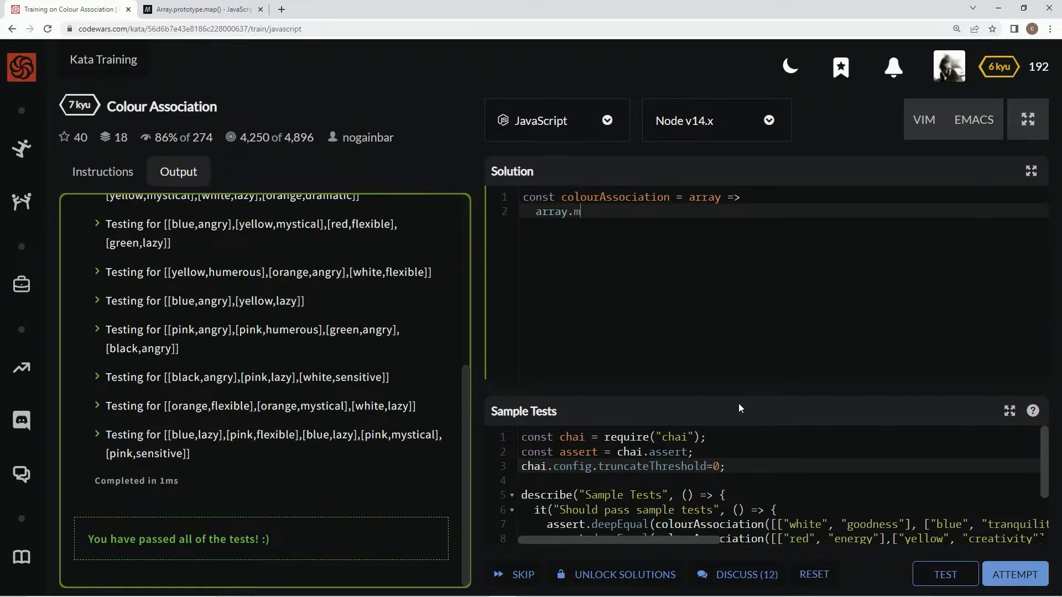
{"action": "type", "text": "ap()"}
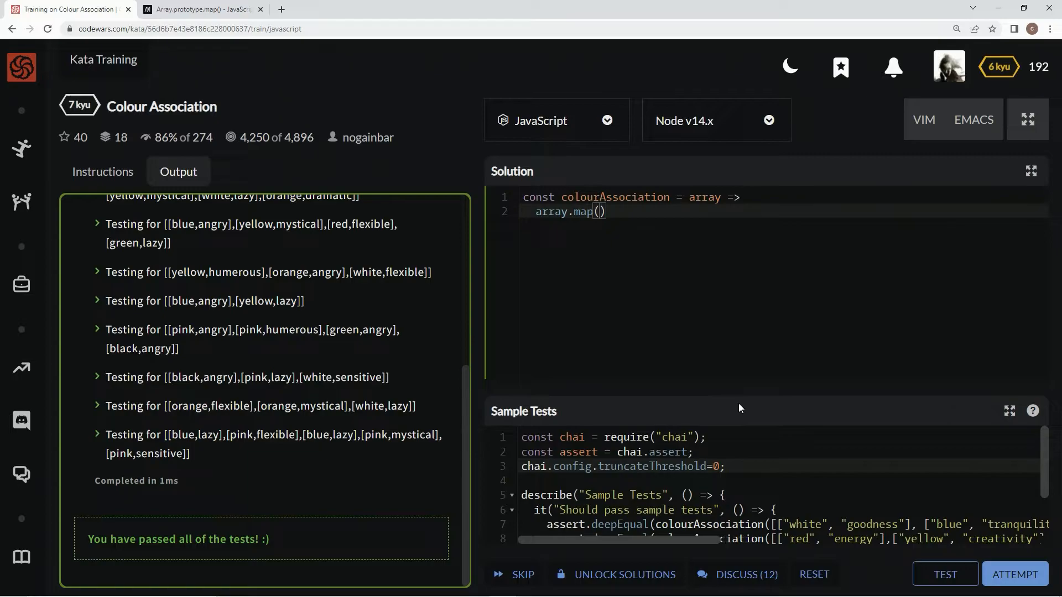
{"action": "left_click", "coordinate": [200, 9]}
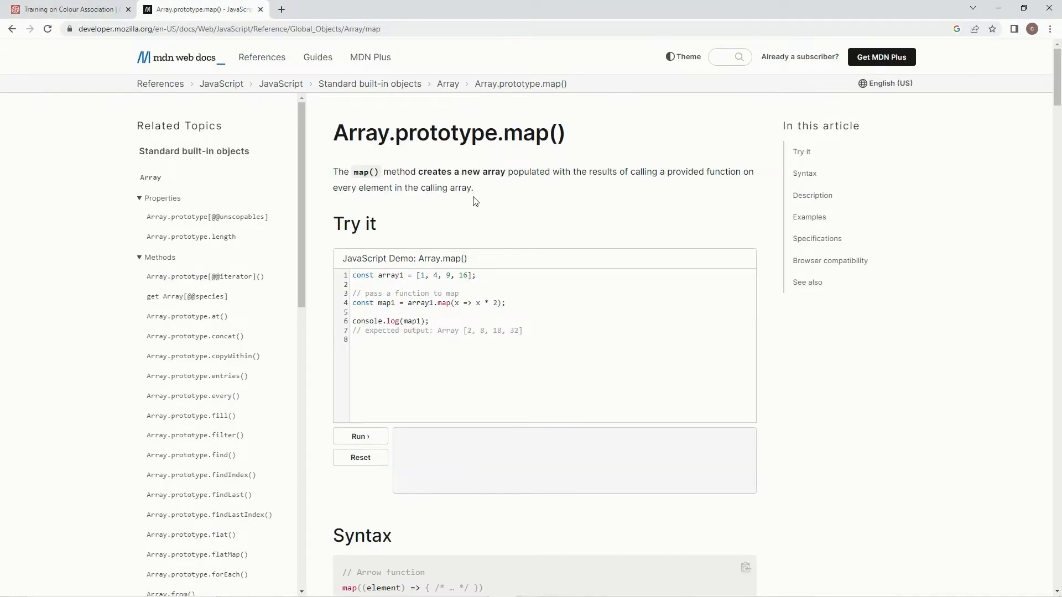
{"action": "mouse_move", "coordinate": [622, 177]}
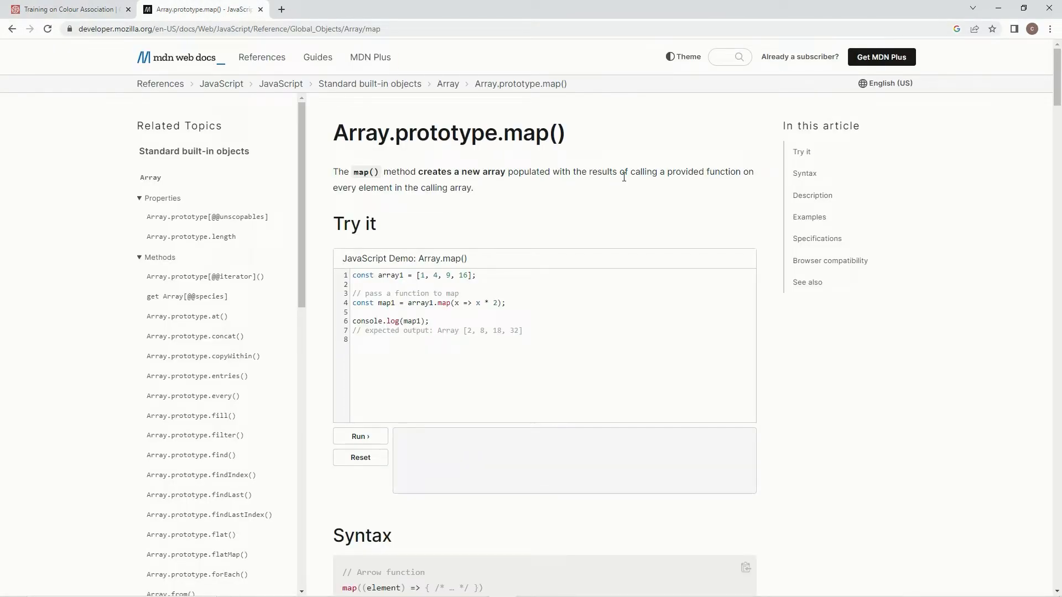
{"action": "mouse_move", "coordinate": [364, 184]}
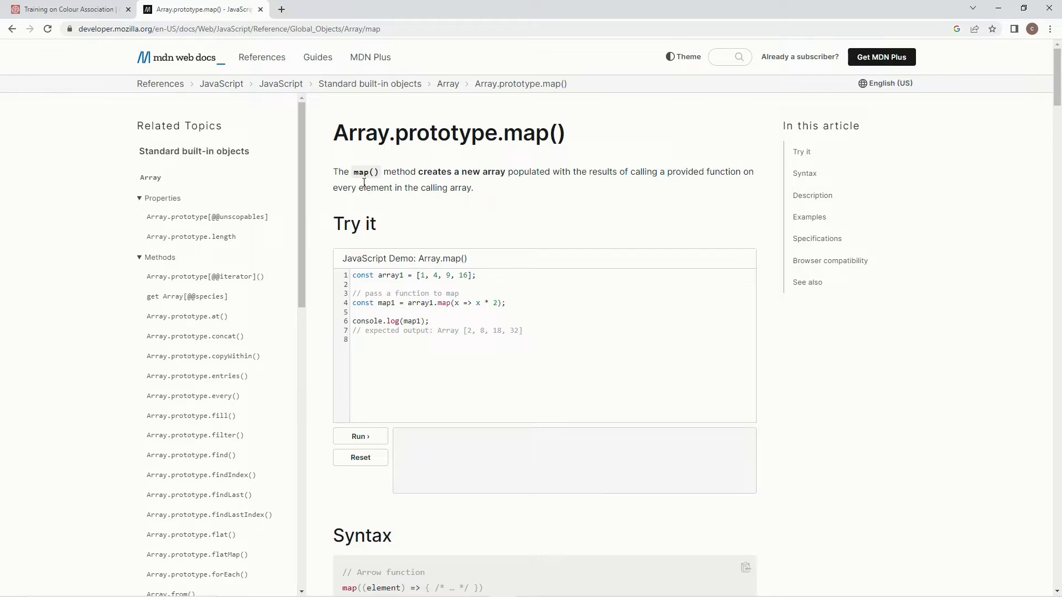
{"action": "mouse_move", "coordinate": [525, 219]}
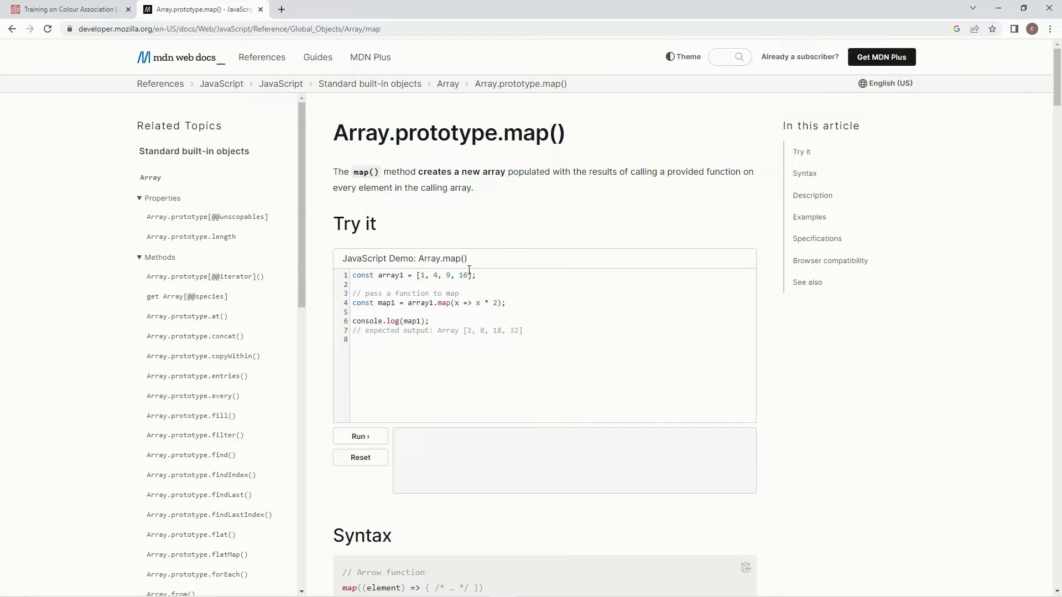
{"action": "mouse_move", "coordinate": [476, 305]}
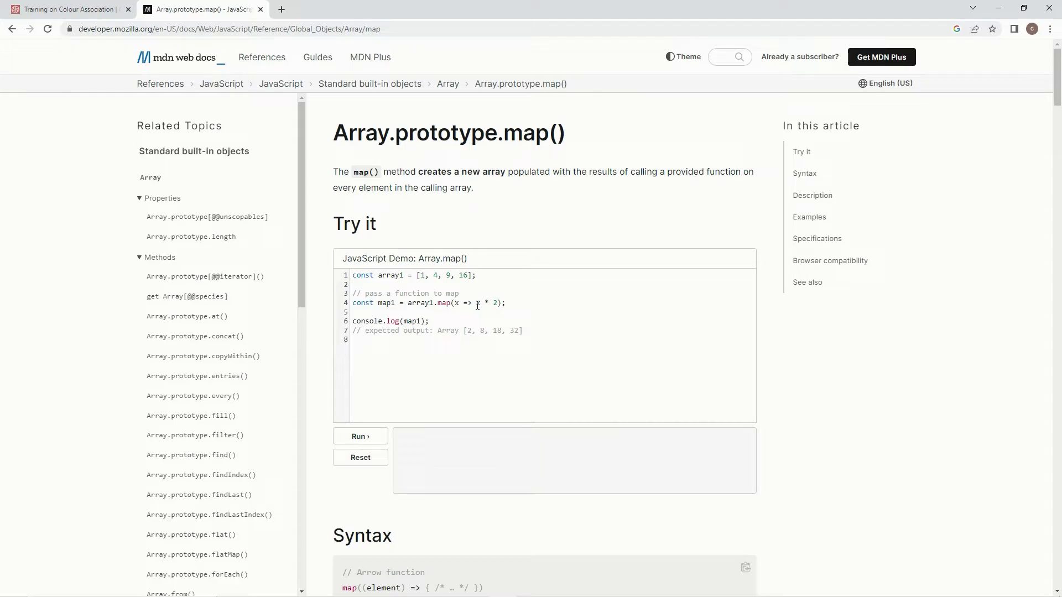
{"action": "mouse_move", "coordinate": [476, 318]}
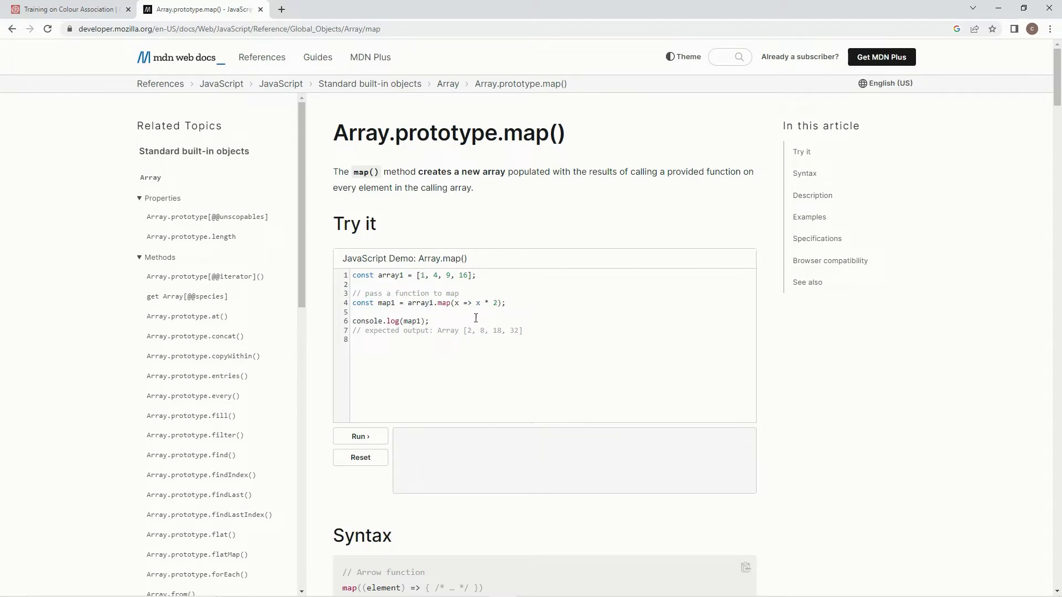
{"action": "mouse_move", "coordinate": [444, 280]}
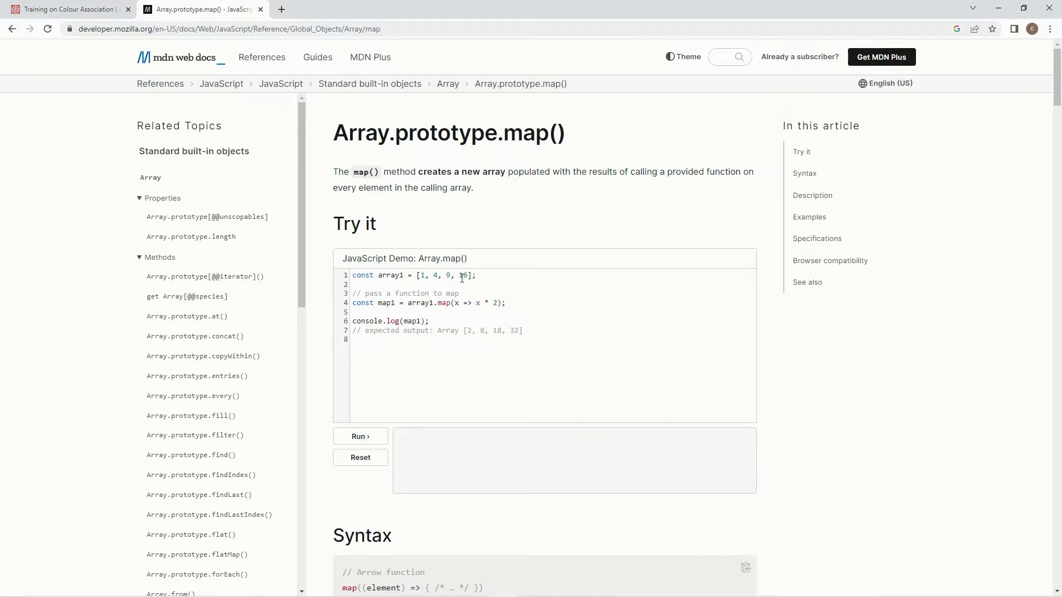
{"action": "mouse_move", "coordinate": [420, 196]}
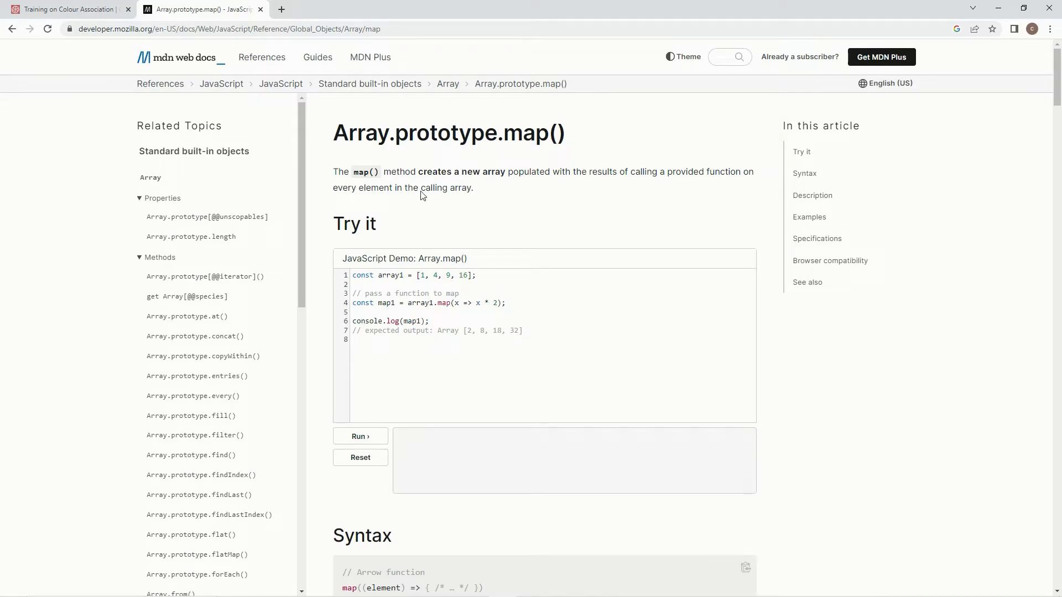
Switch from the MDN map reference back to the Colour Association kata tab.
{"action": "left_click", "coordinate": [64, 9]}
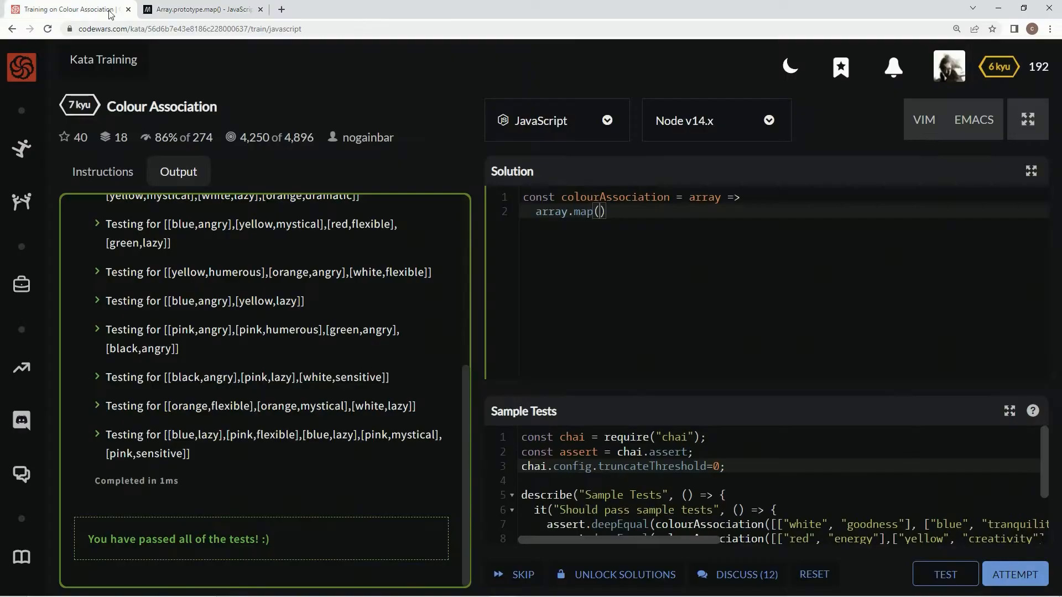
{"action": "mouse_move", "coordinate": [687, 322]}
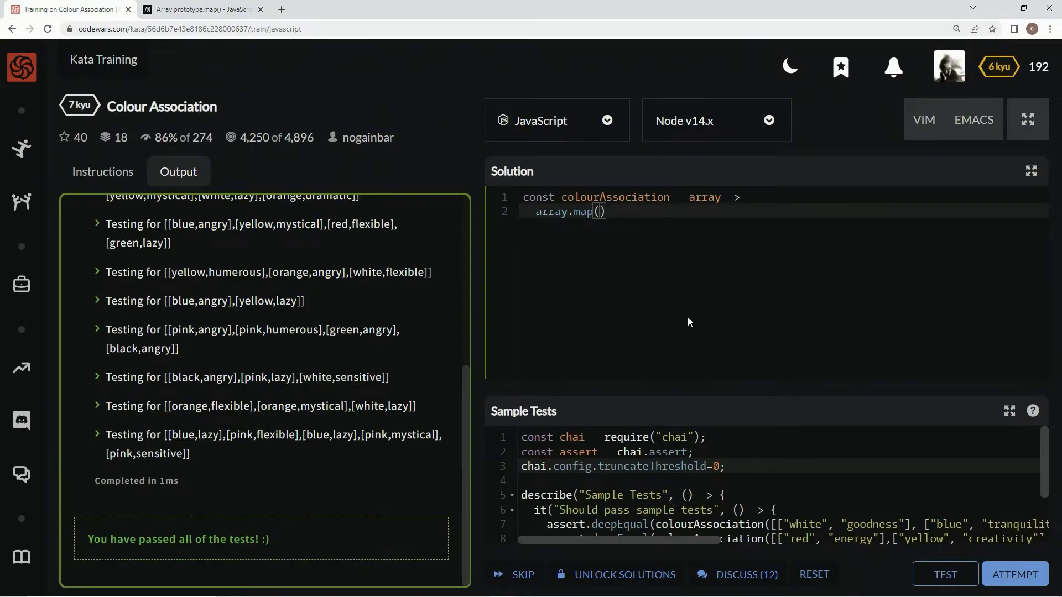
Give map() a destructured ([color,meaning]) => parameter, then revisit the MDN map reference.
{"action": "type", "text": "()"}
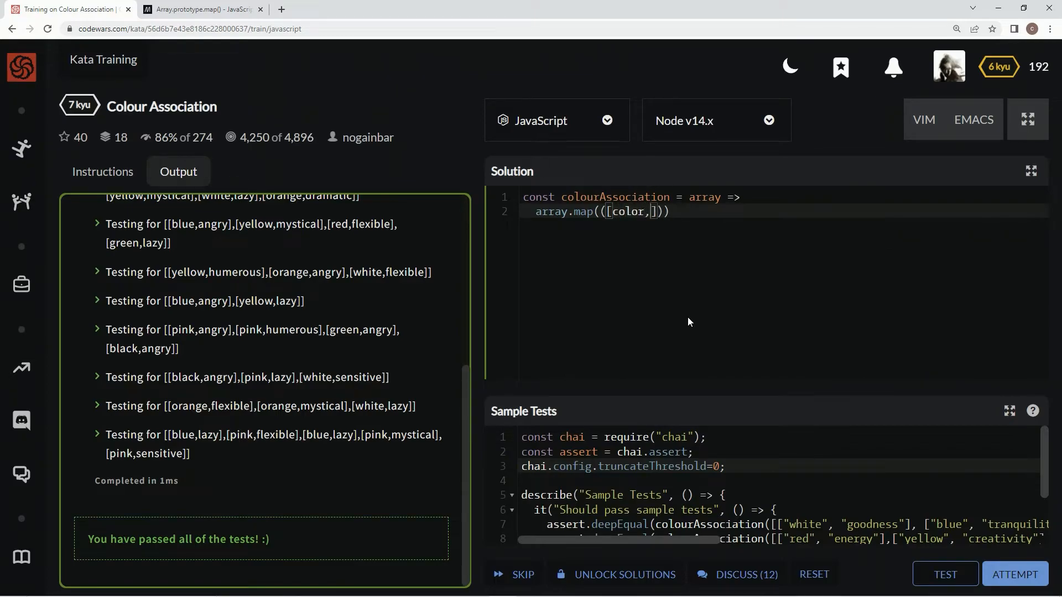
{"action": "type", "text": "meaning"}
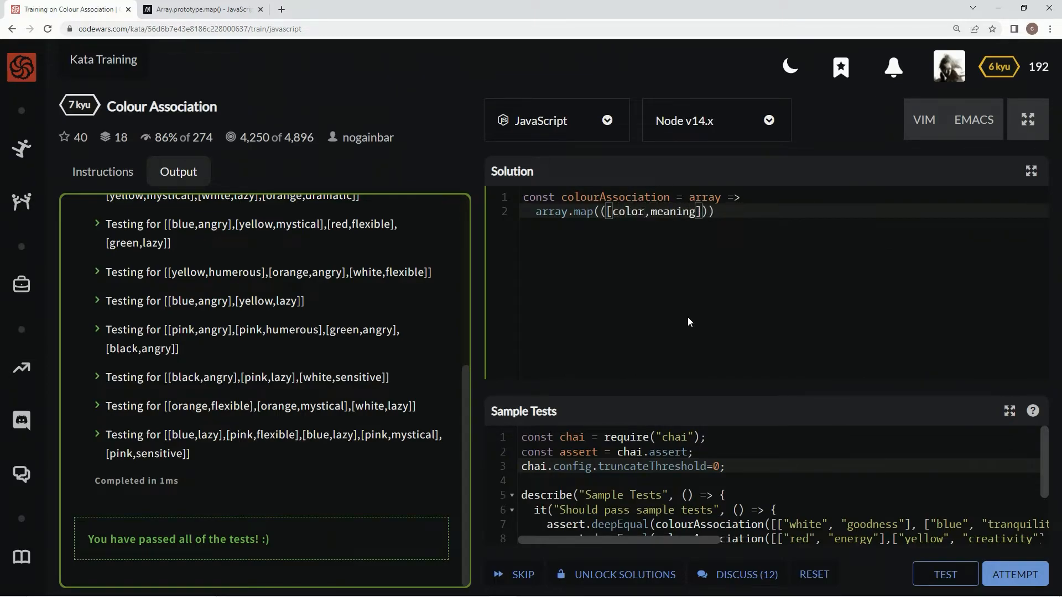
{"action": "type", "text": "=>"}
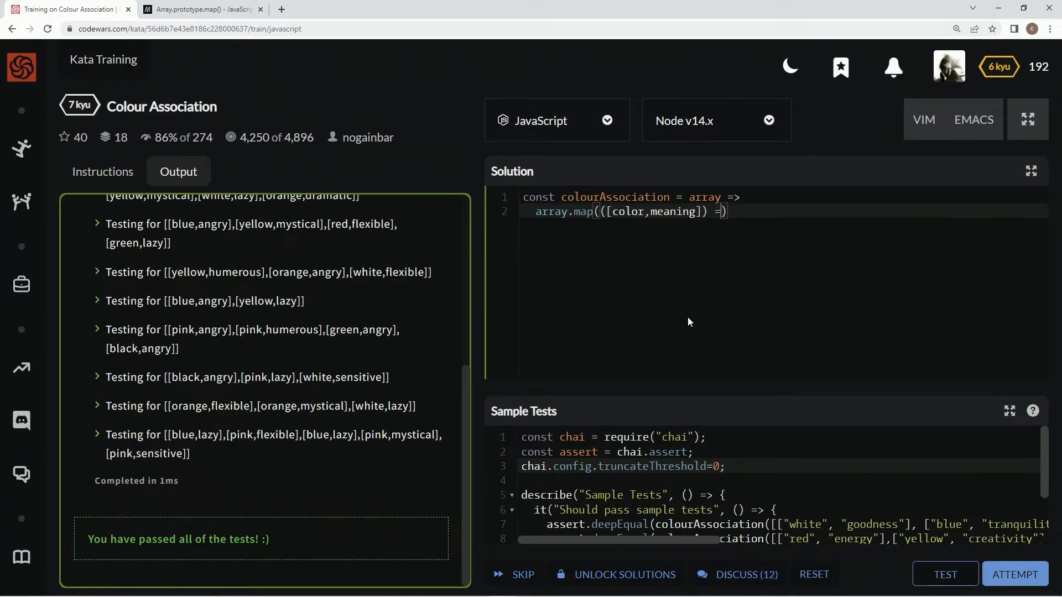
{"action": "type", "text": ")"}
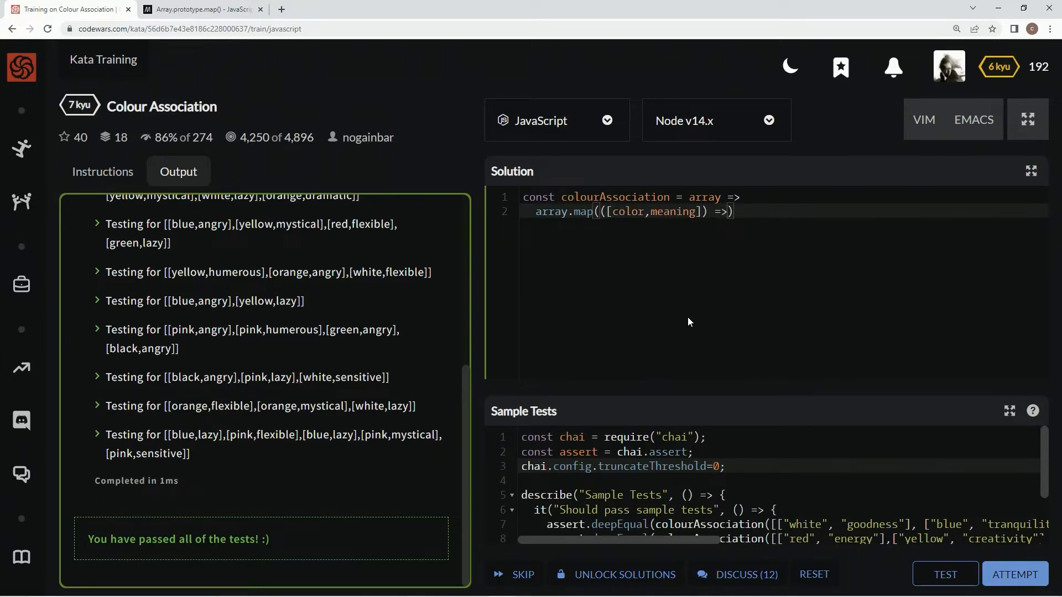
{"action": "left_click", "coordinate": [200, 9]}
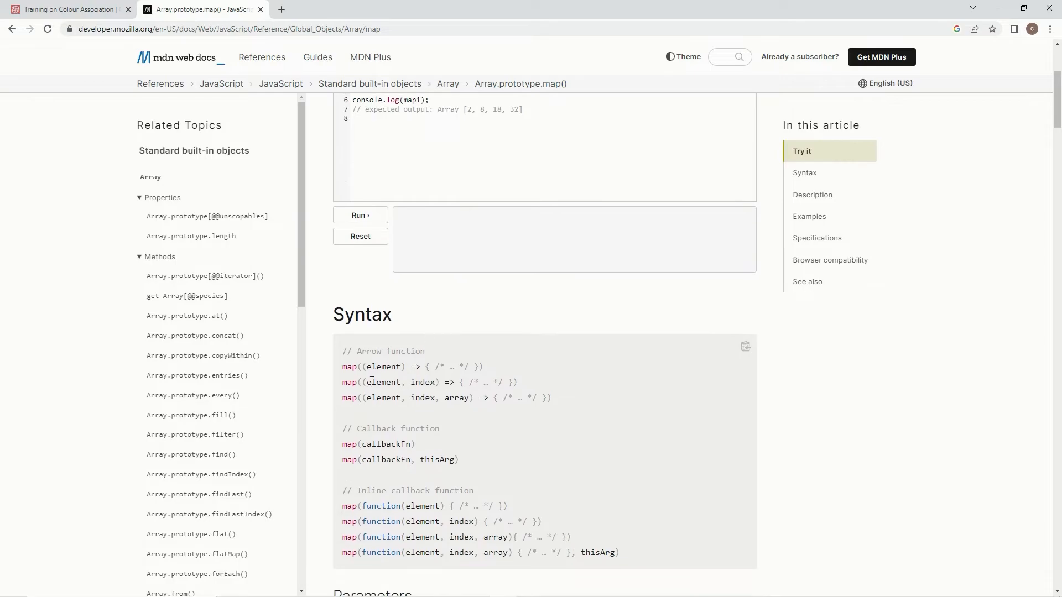
{"action": "mouse_move", "coordinate": [472, 408]}
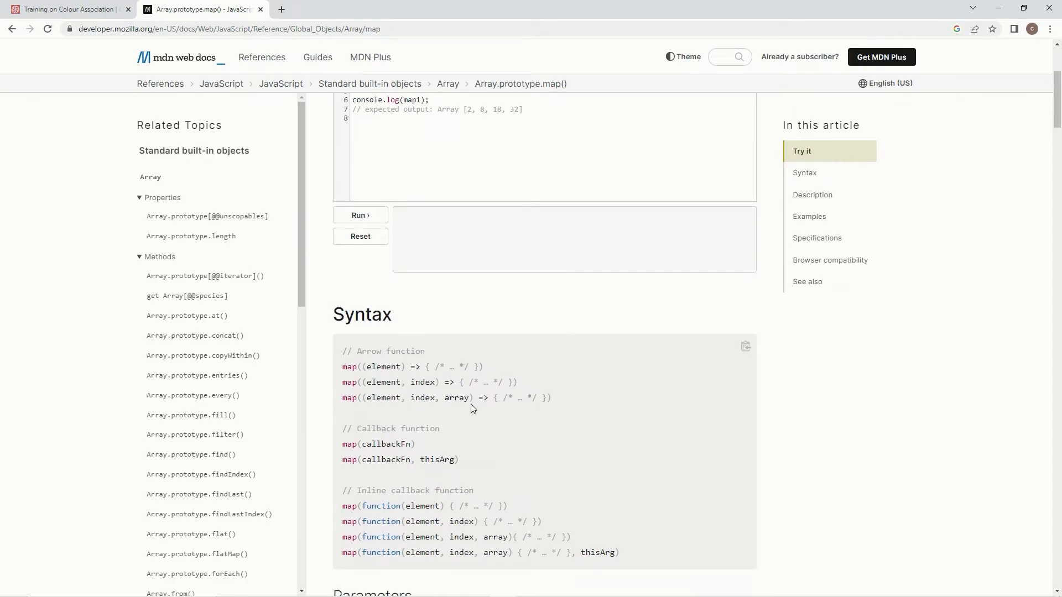
Return to the Codewars kata after reviewing MDN's map syntax examples.
{"action": "left_click", "coordinate": [67, 8]}
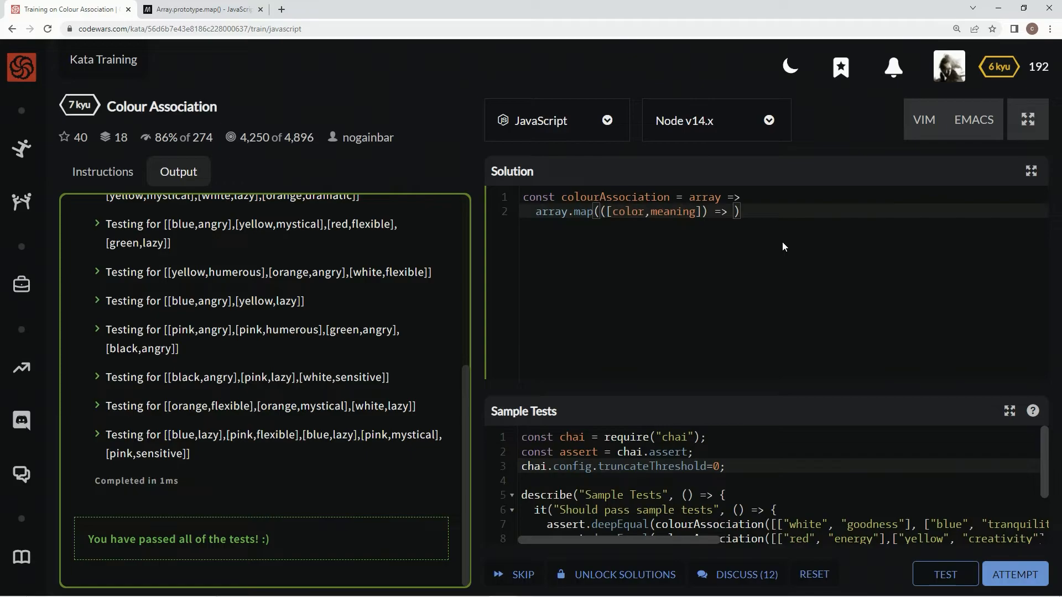
Complete the map arrow body to return ({[color]: meaning}).
{"action": "type", "text": "({})"}
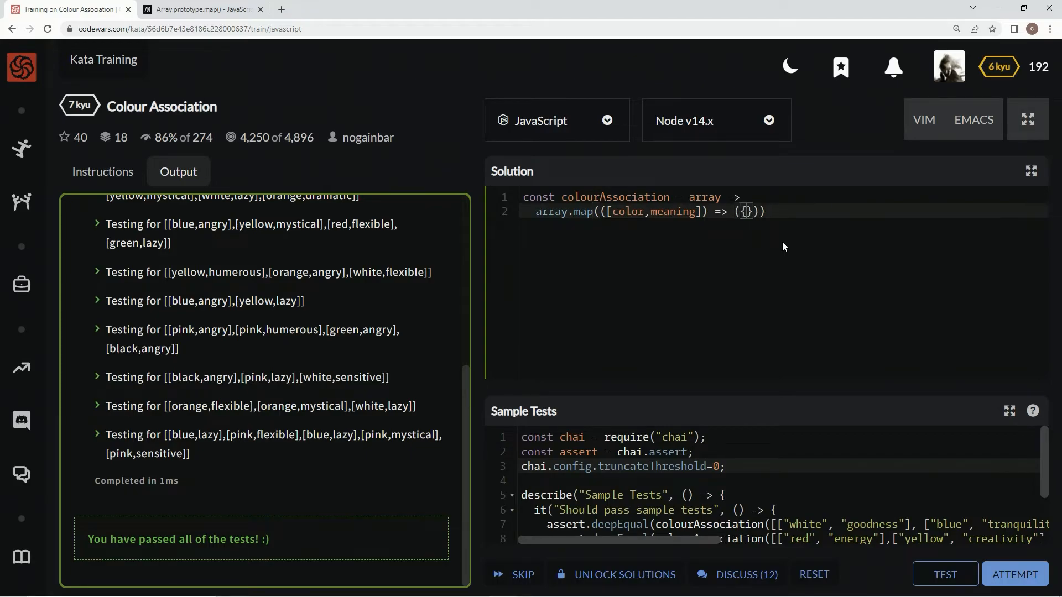
{"action": "type", "text": "[]"}
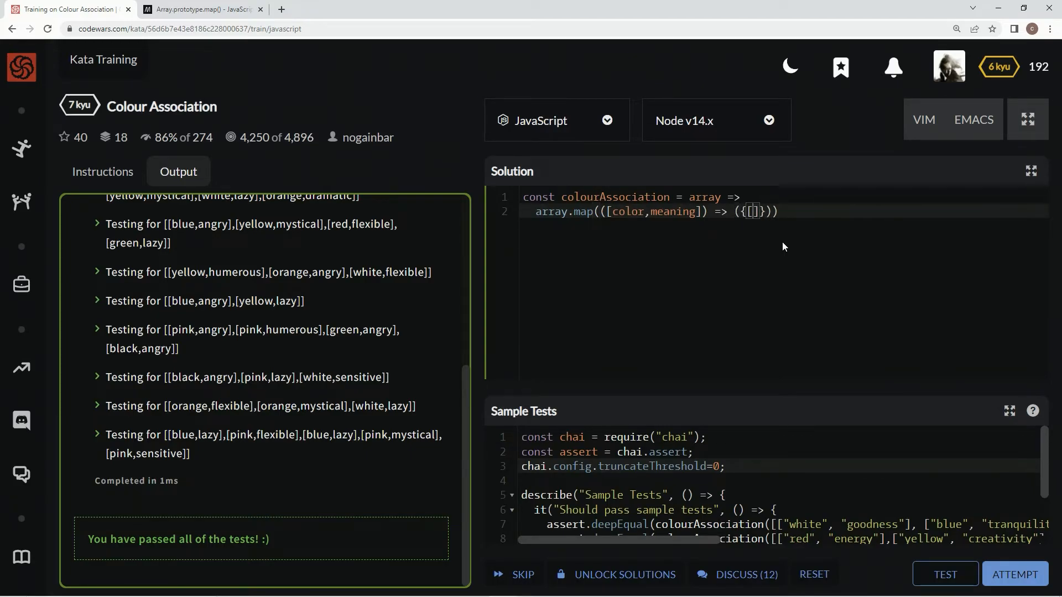
{"action": "type", "text": "color"}
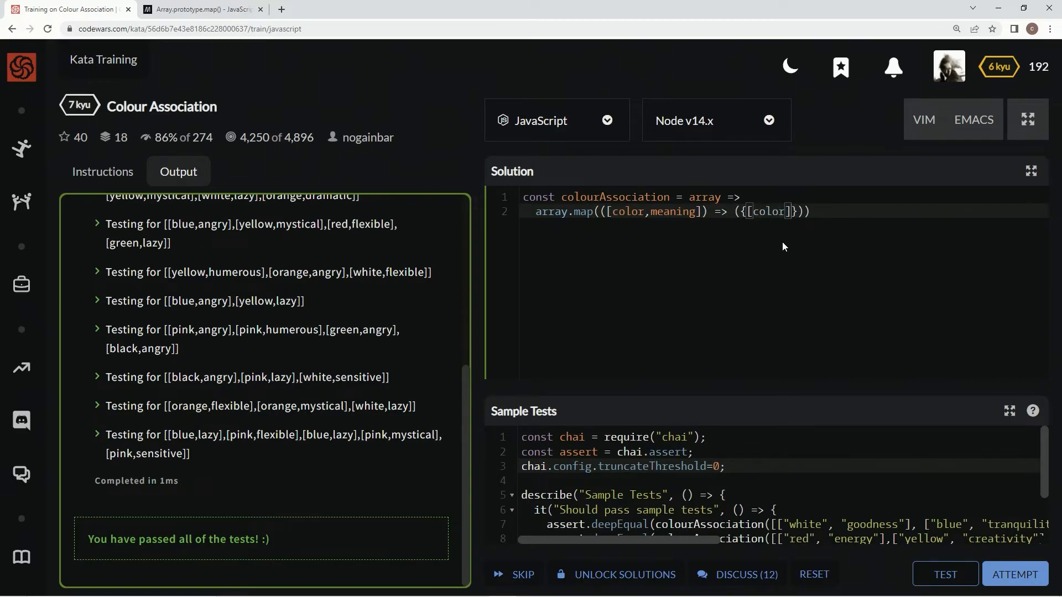
{"action": "type", "text": ":"}
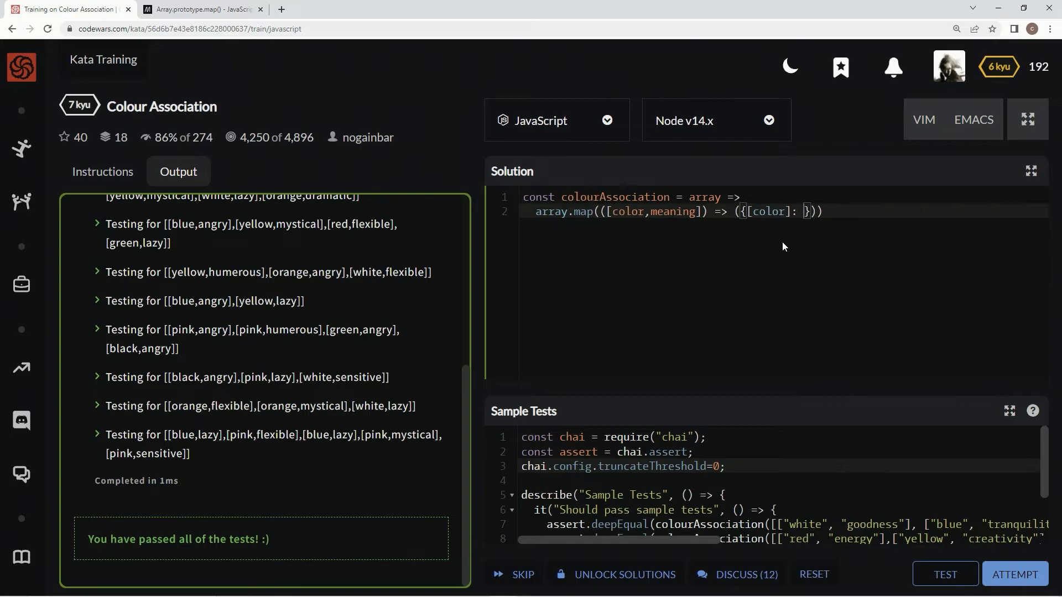
{"action": "type", "text": "meaning"}
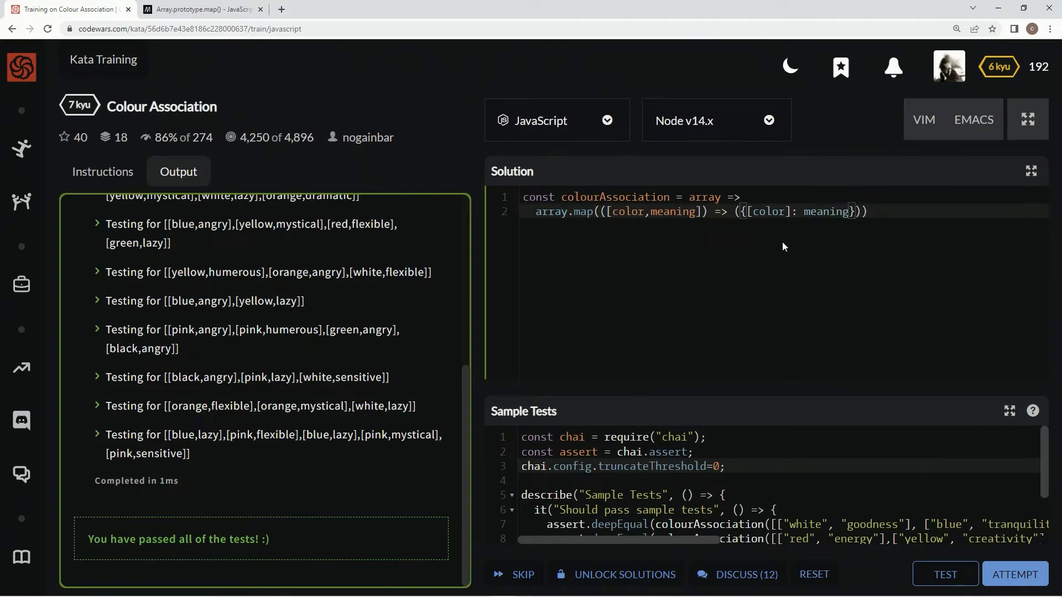
Pass the sample and full attempt tests, then begin clearing the map line.
{"action": "left_click", "coordinate": [944, 574]}
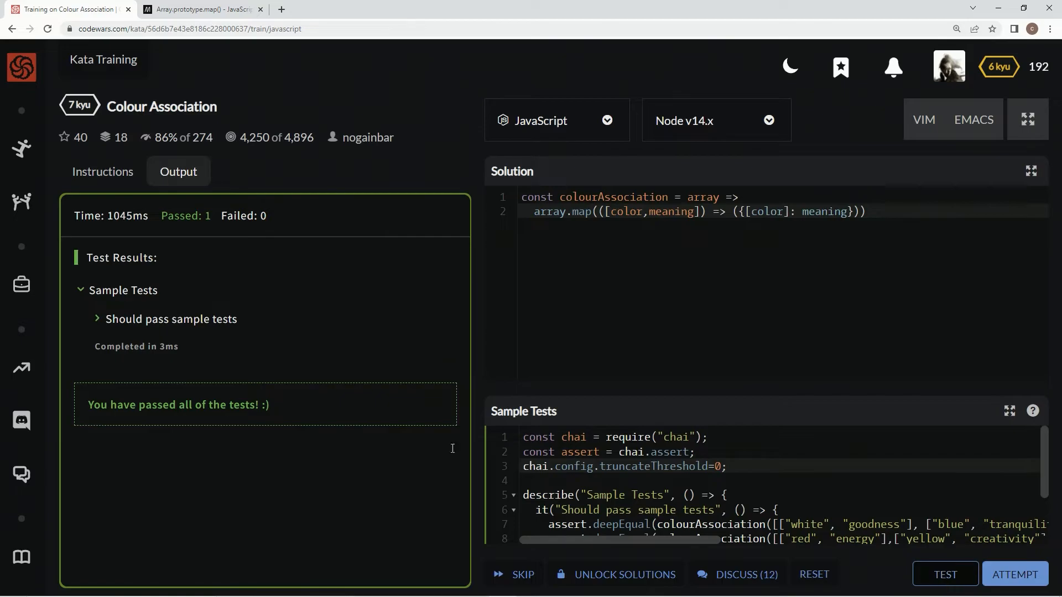
{"action": "left_click", "coordinate": [944, 574]}
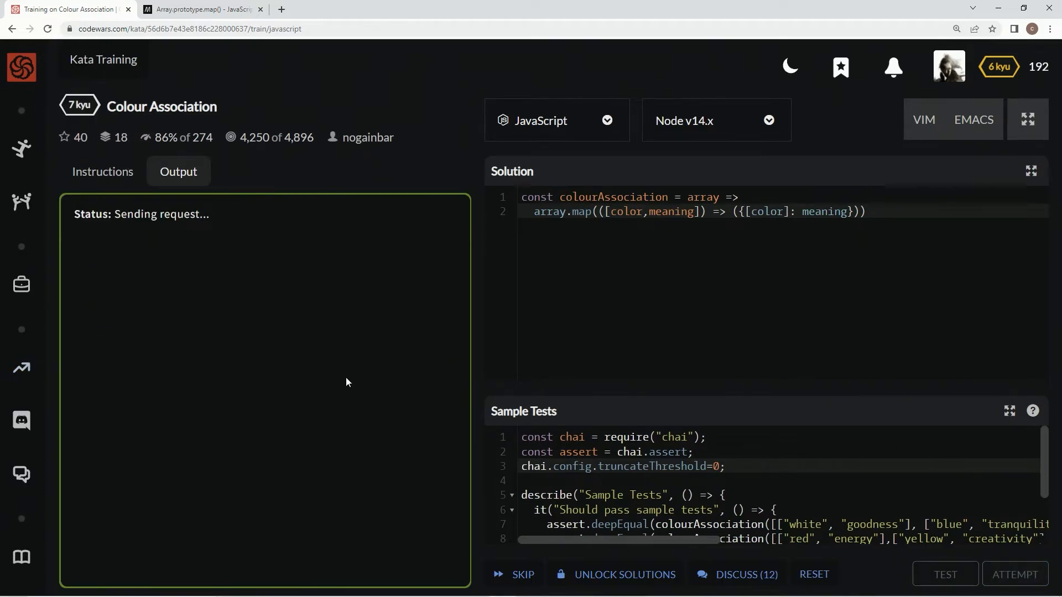
{"action": "left_click", "coordinate": [944, 574]}
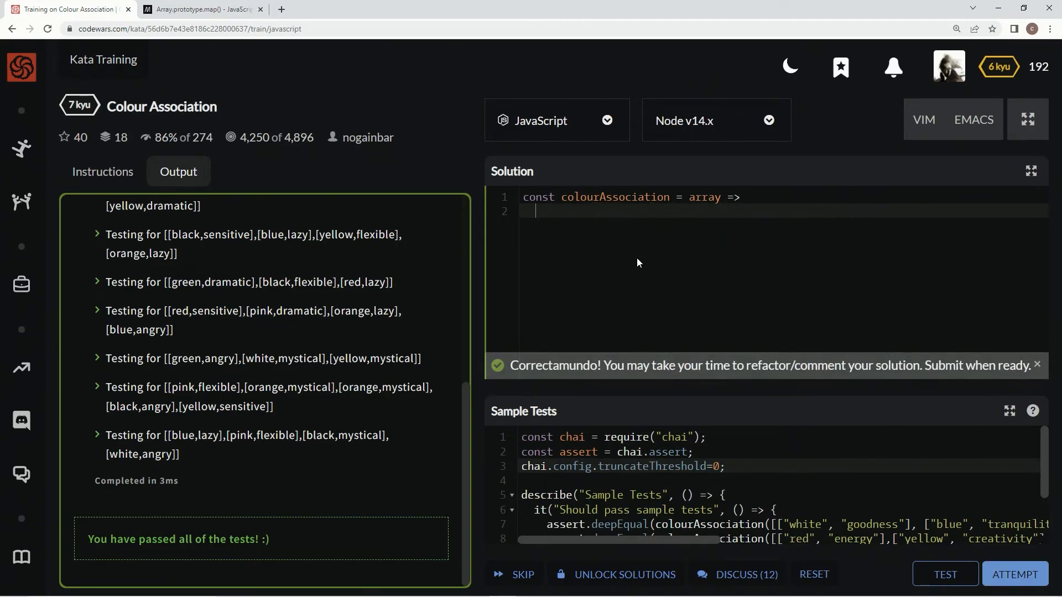
Restore the colourAssociation(array) for-loop version, pass all 11 tests, and submit it.
{"action": "type", "text": "(array){"}
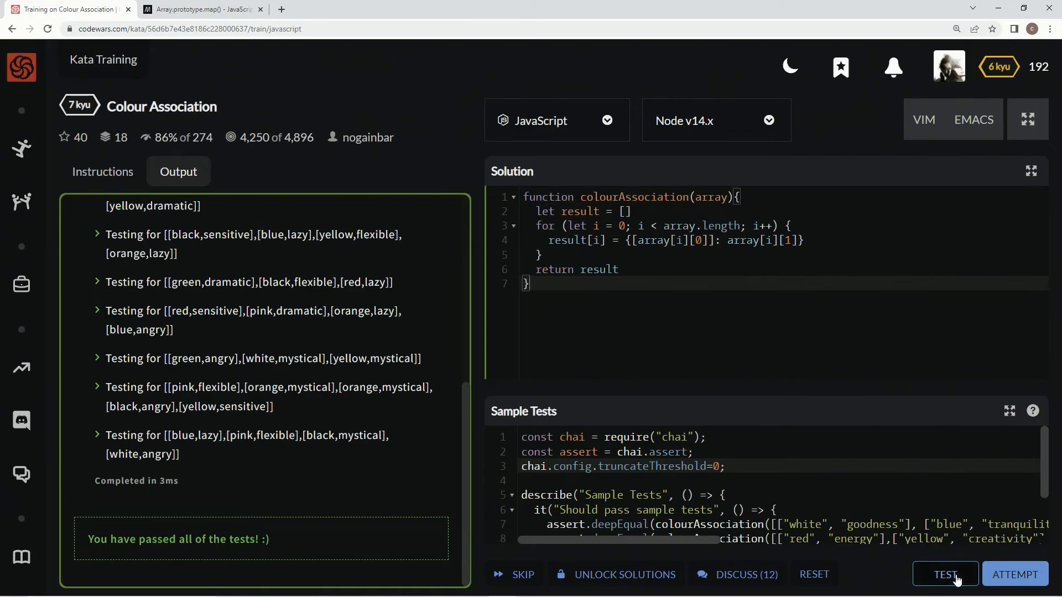
{"action": "left_click", "coordinate": [944, 574]}
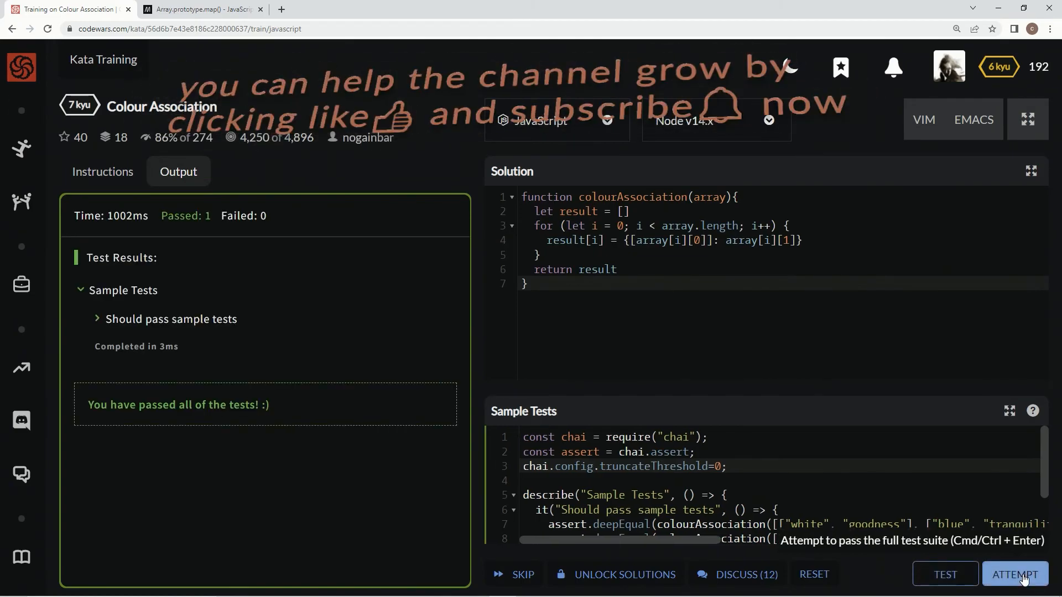
{"action": "left_click", "coordinate": [1014, 574]}
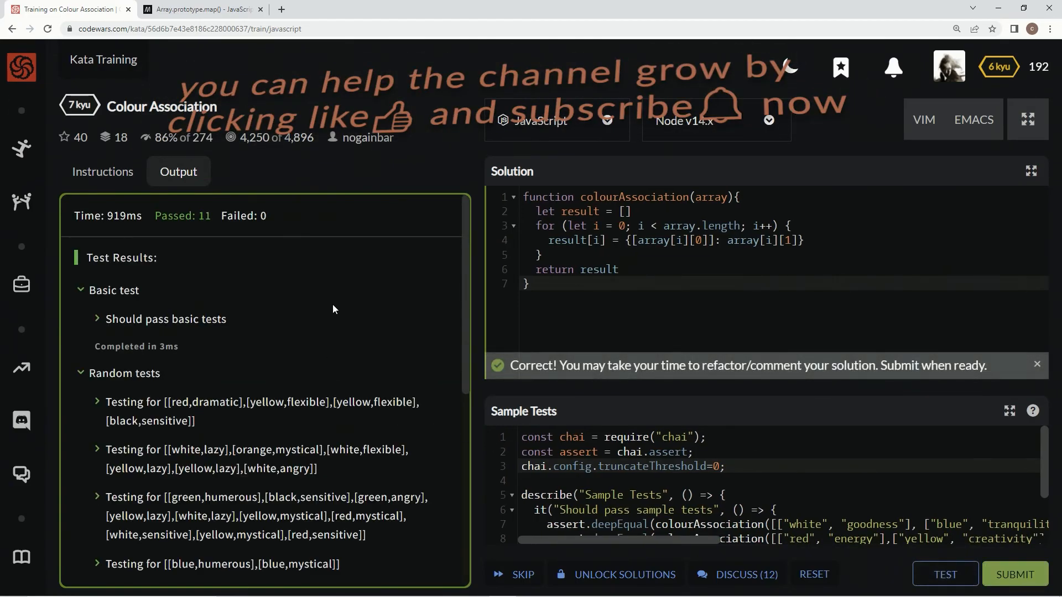
{"action": "mouse_move", "coordinate": [983, 538]}
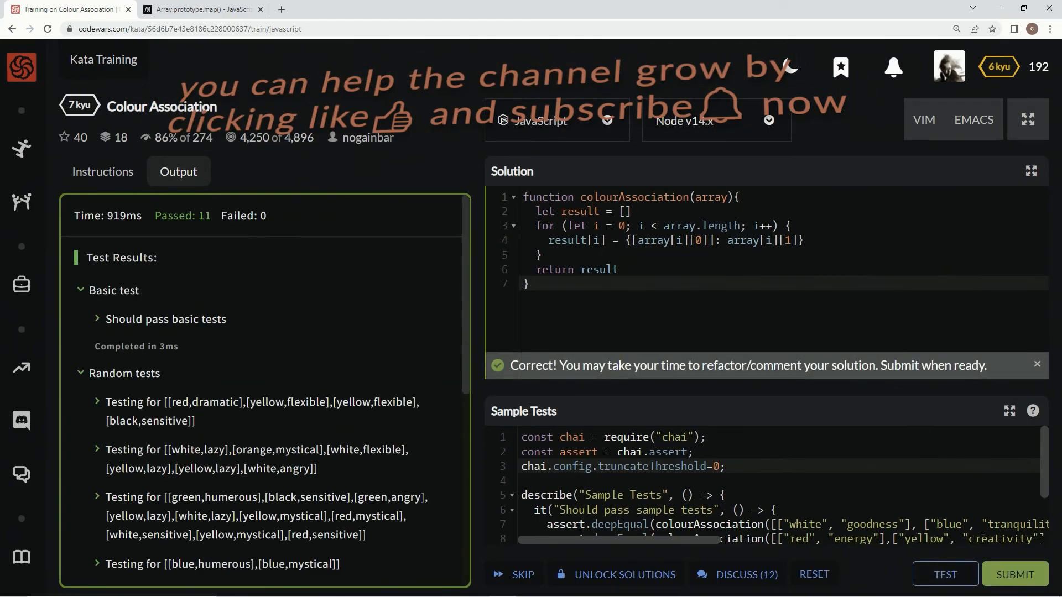
{"action": "left_click", "coordinate": [1013, 574]}
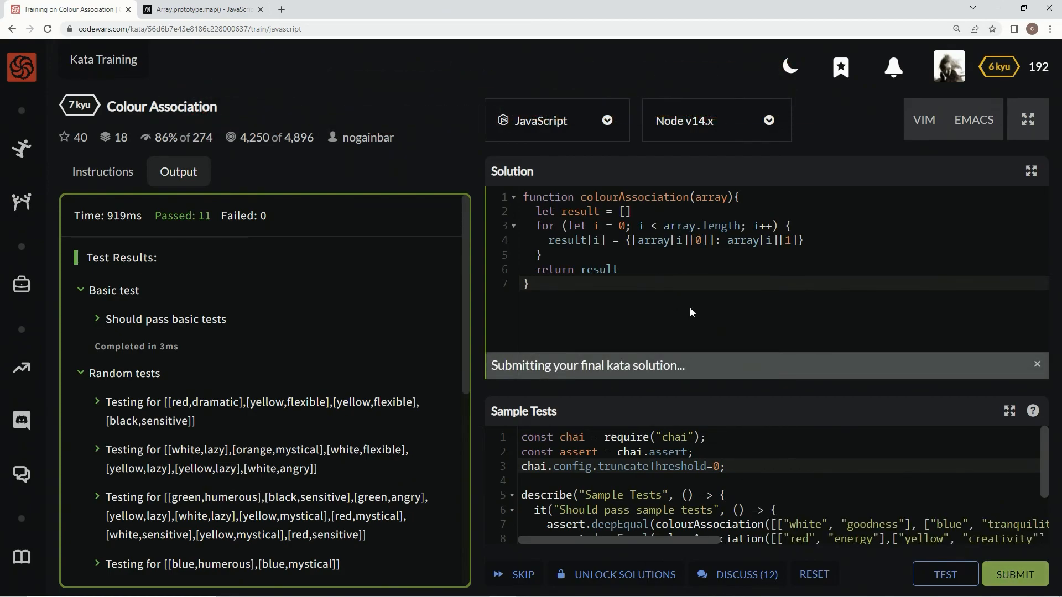
Rate the kata very satisfying and filter the solutions list to My Solutions.
{"action": "left_click", "coordinate": [1014, 574]}
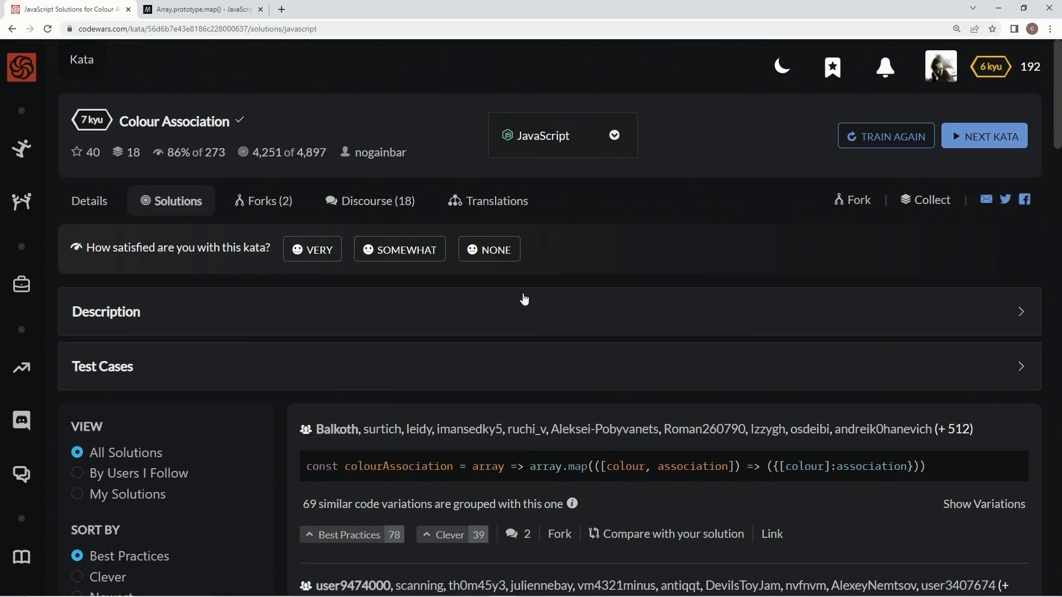
{"action": "left_click", "coordinate": [312, 249]}
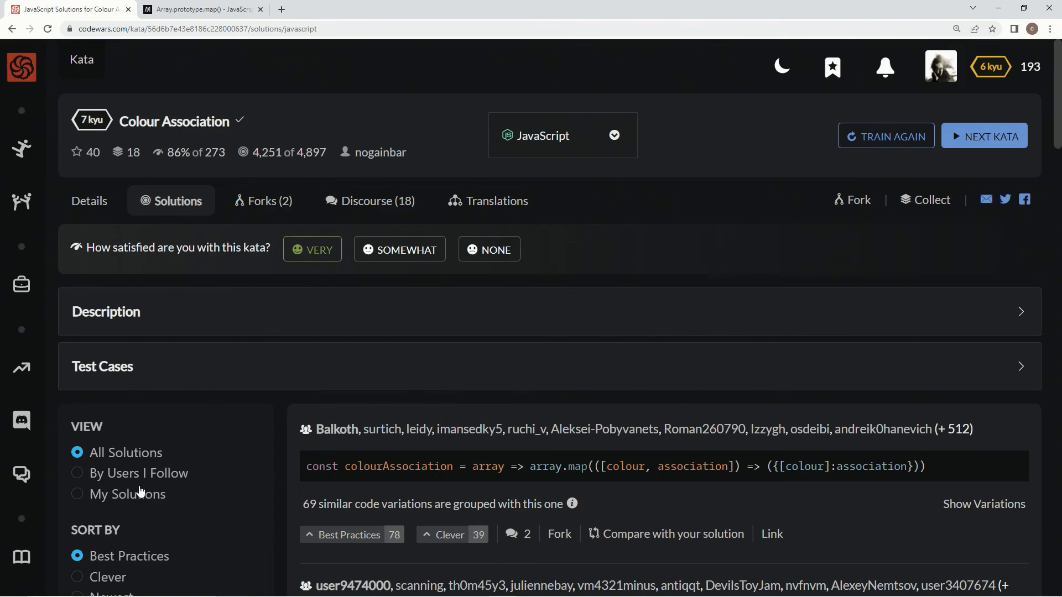
{"action": "left_click", "coordinate": [78, 494]}
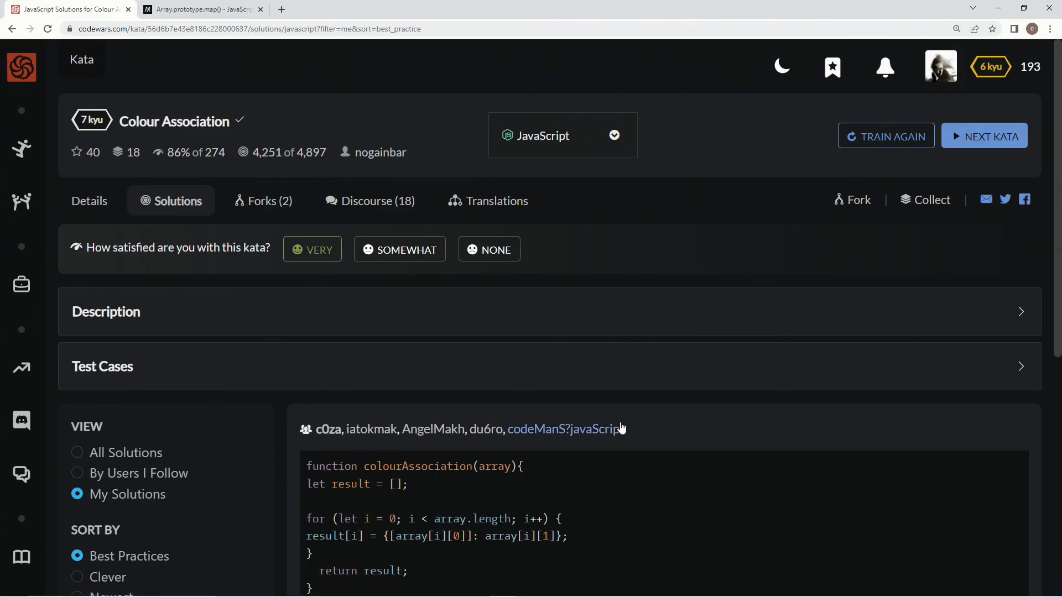
{"action": "scroll", "scroll_direction": "down", "scroll_amount": 3}
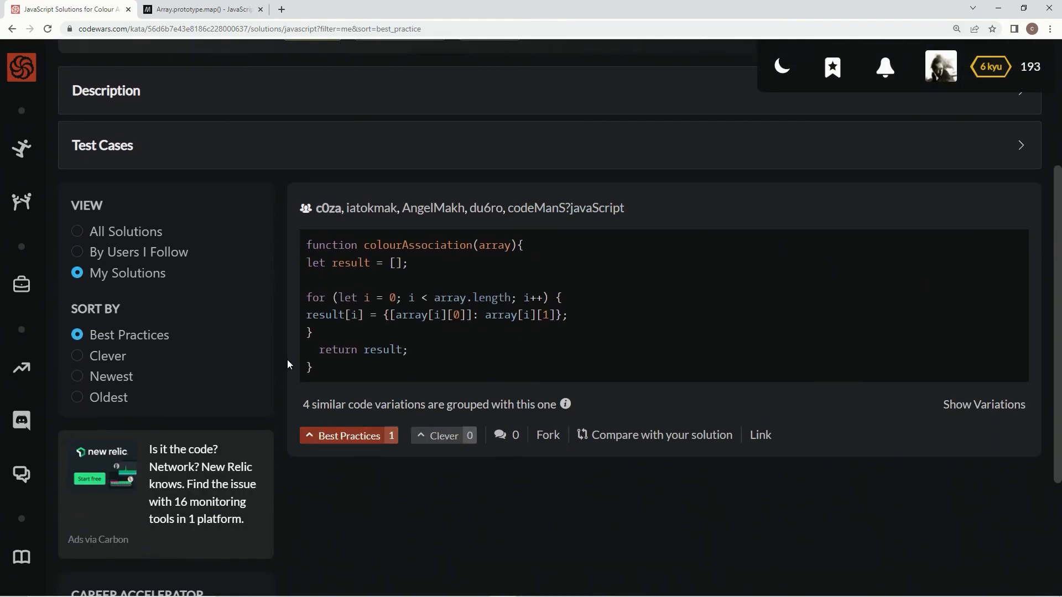